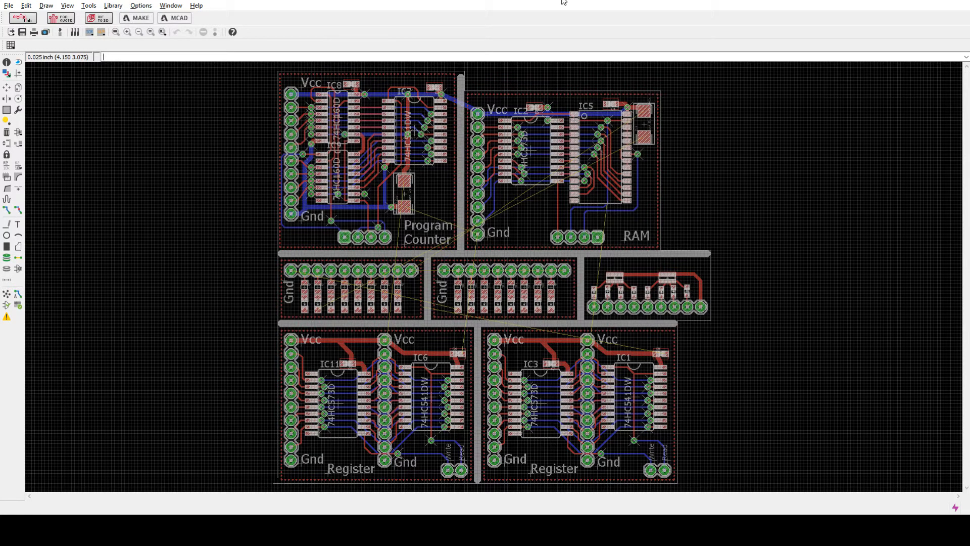
pyautogui.moveTo(707, 90)
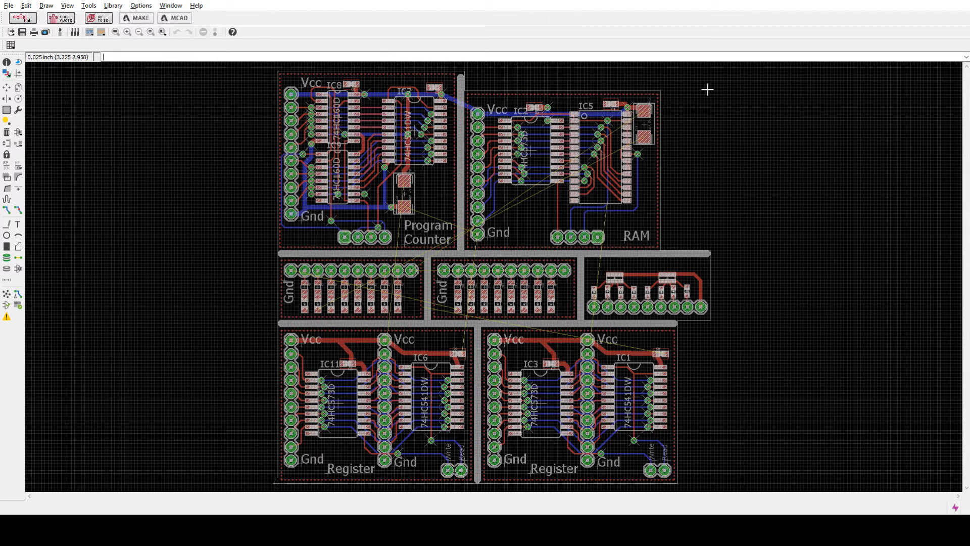
pyautogui.moveTo(800, 238)
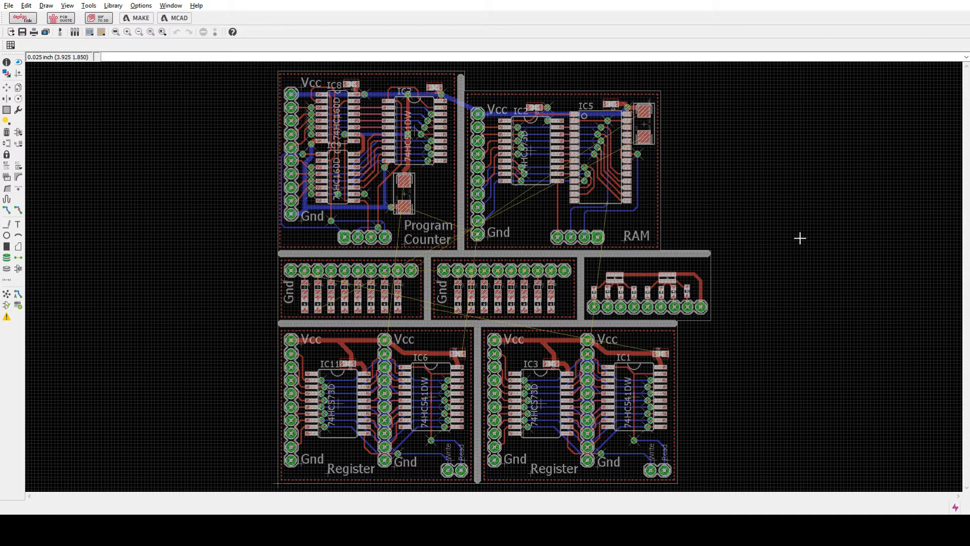
pyautogui.moveTo(738, 282)
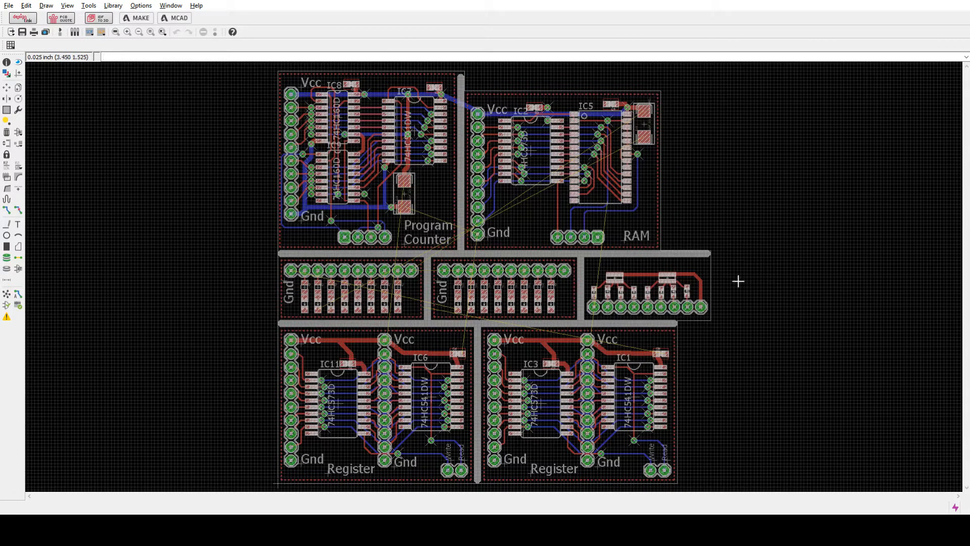
pyautogui.moveTo(22, 328)
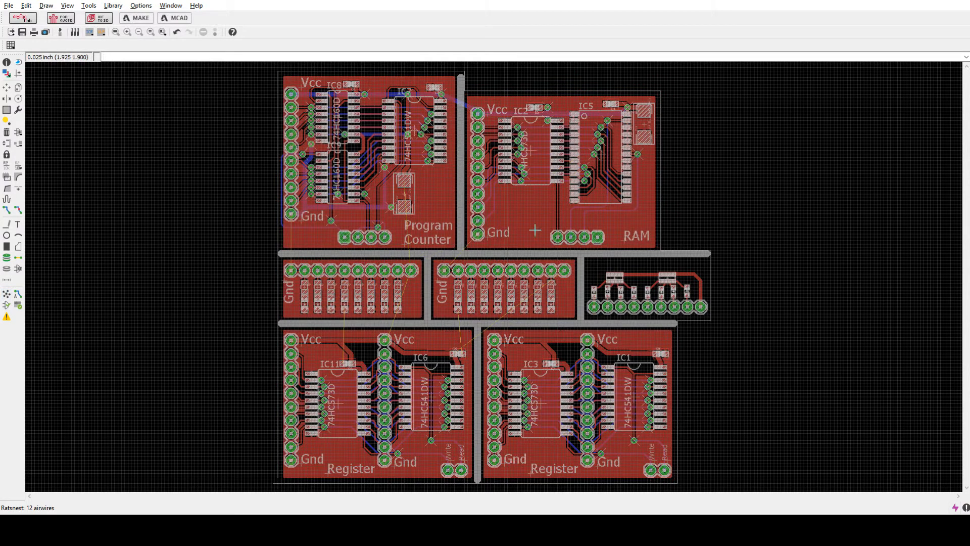
pyautogui.moveTo(181, 295)
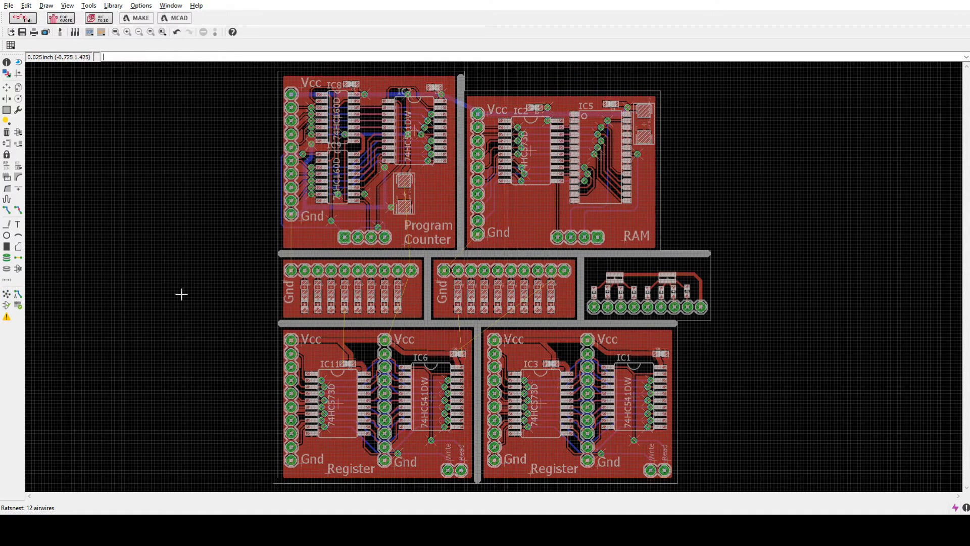
pyautogui.moveTo(181, 286)
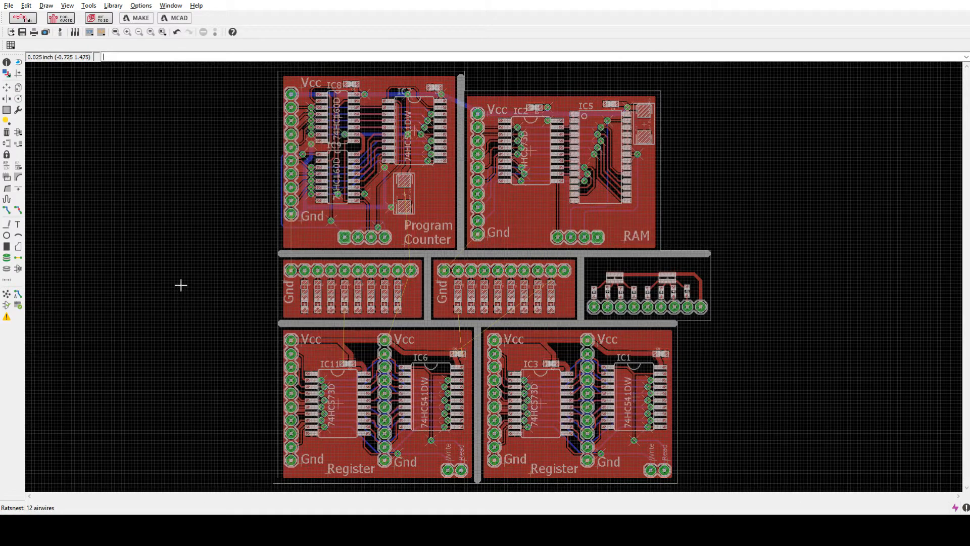
pyautogui.scroll(3)
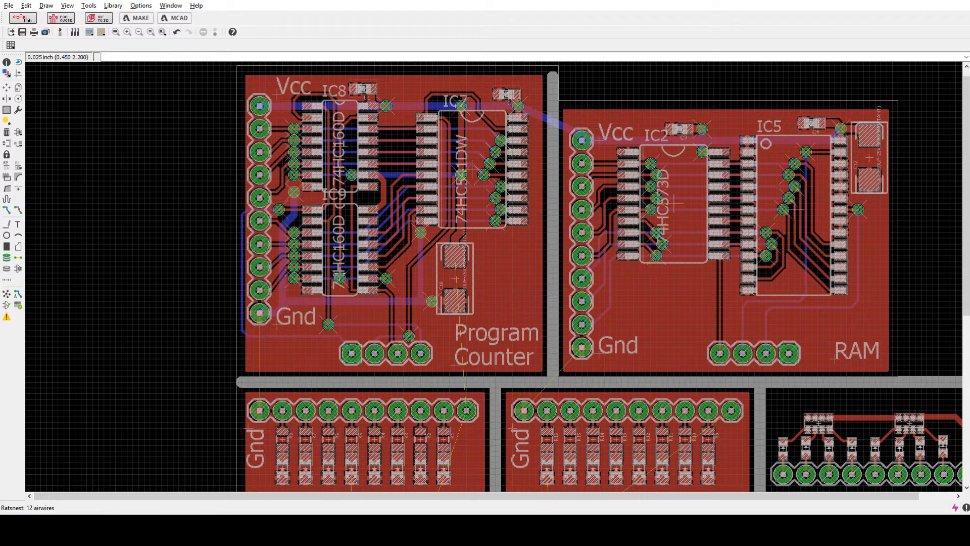
pyautogui.moveTo(347, 263)
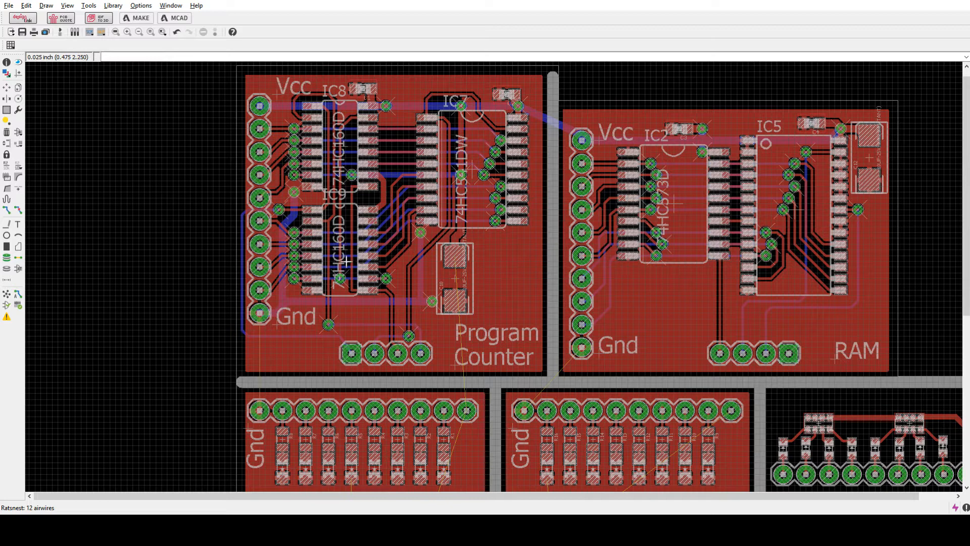
pyautogui.moveTo(345, 260)
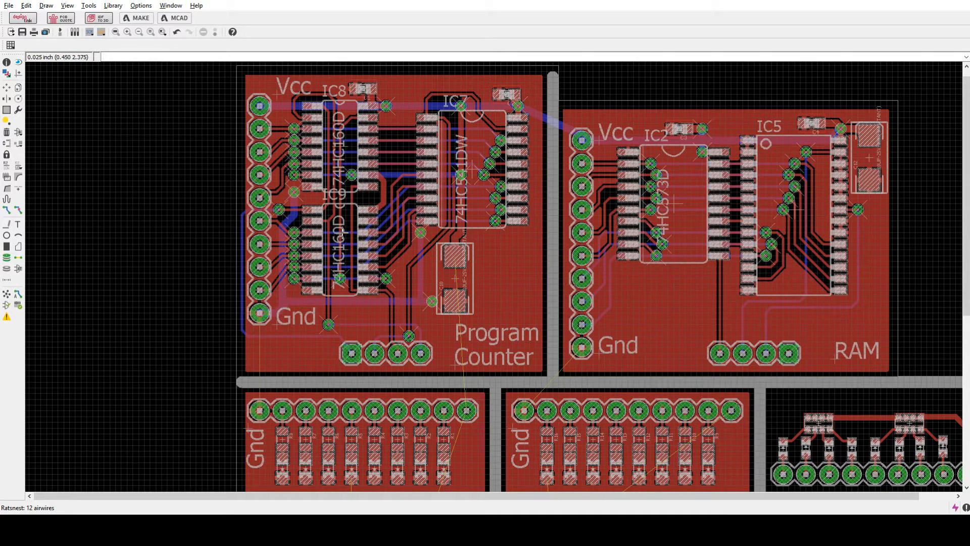
pyautogui.moveTo(351, 162)
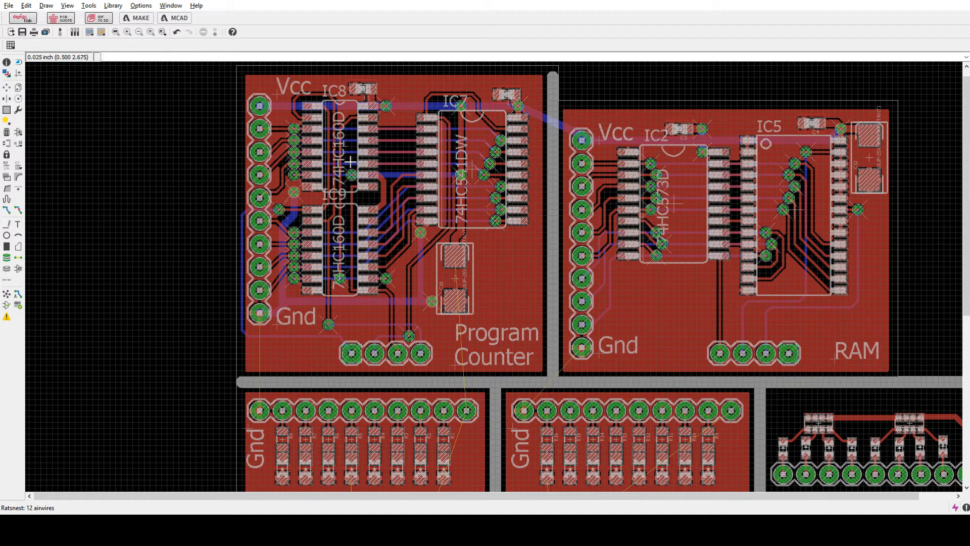
pyautogui.moveTo(386, 301)
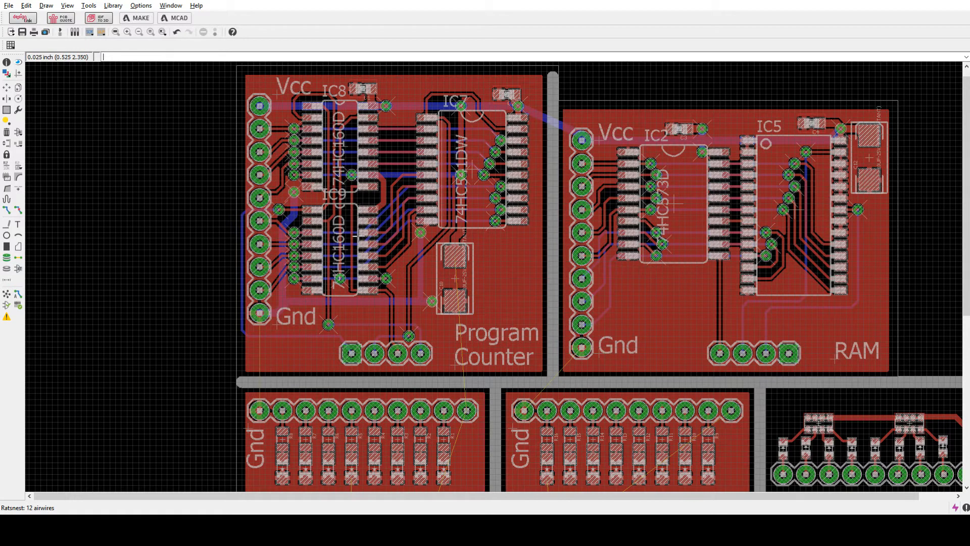
pyautogui.moveTo(352, 152)
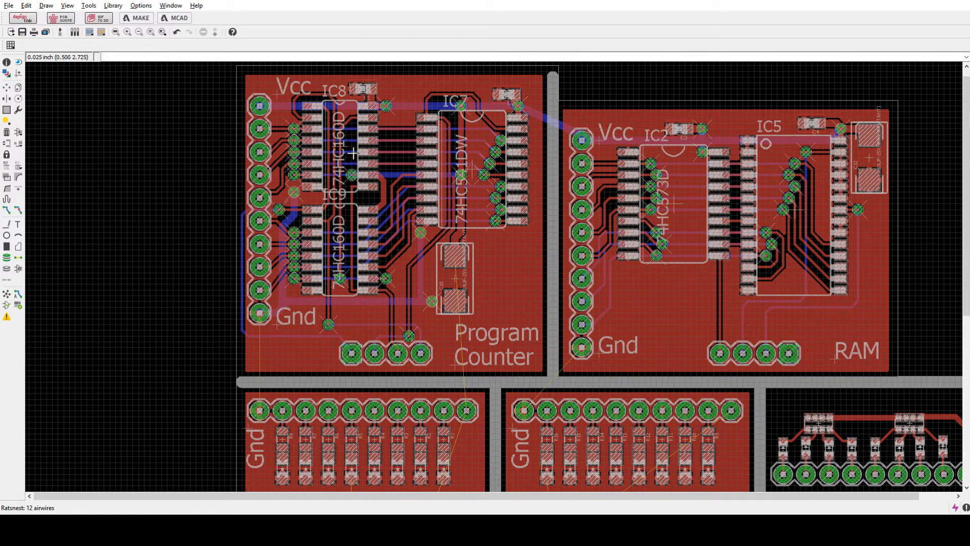
pyautogui.moveTo(433, 182)
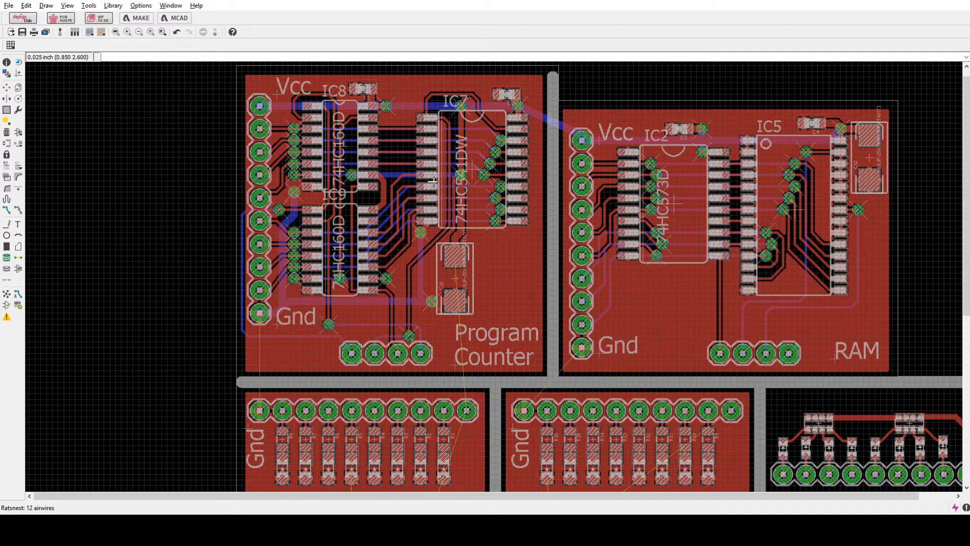
pyautogui.moveTo(472, 171)
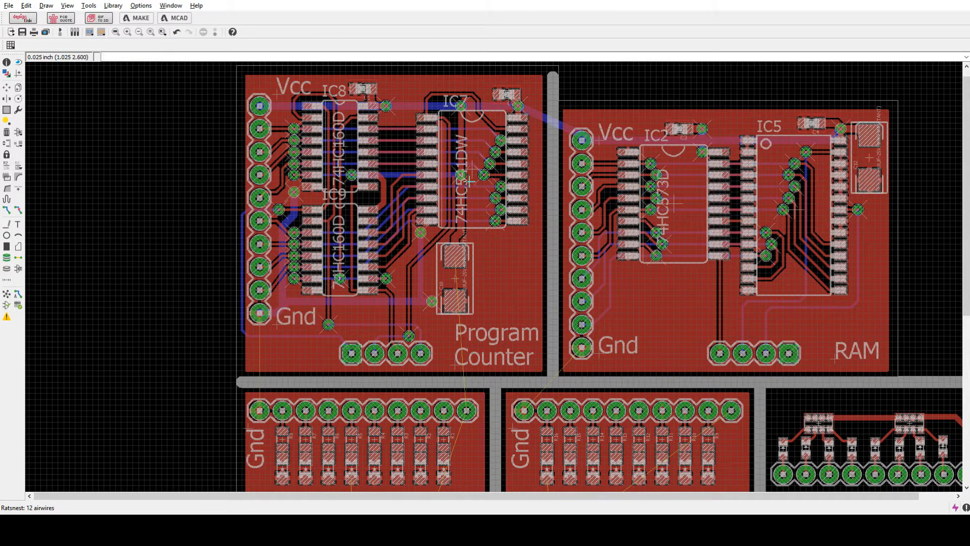
pyautogui.moveTo(489, 209)
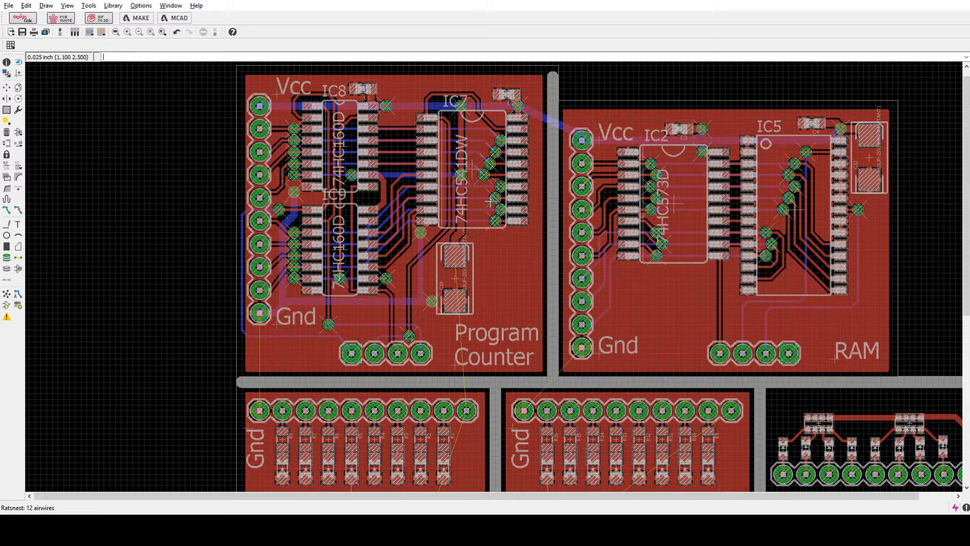
pyautogui.moveTo(155, 238)
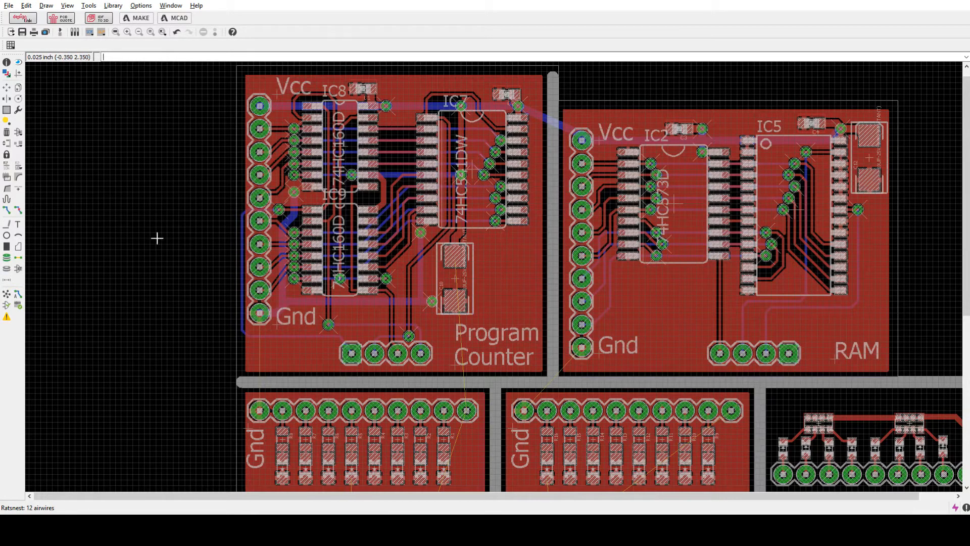
pyautogui.moveTo(754, 242)
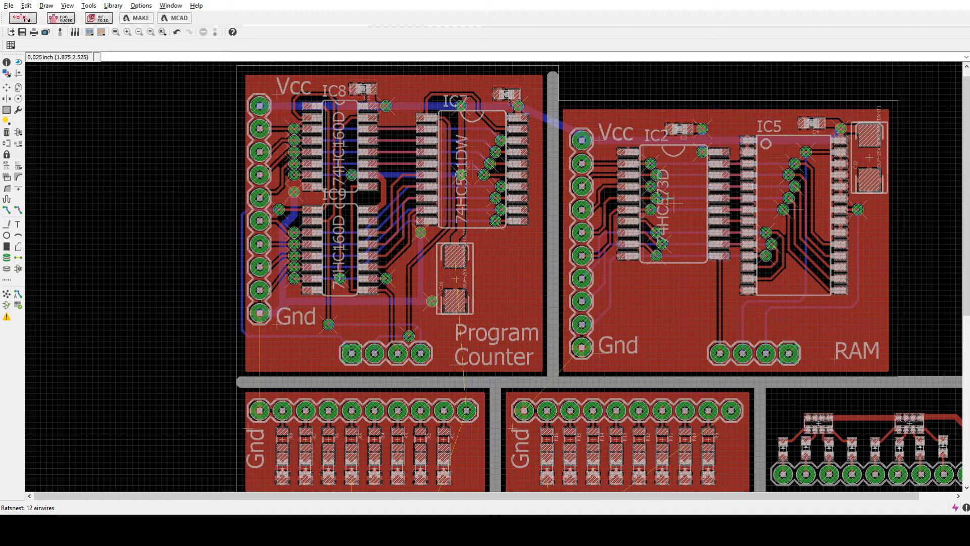
pyautogui.moveTo(745, 307)
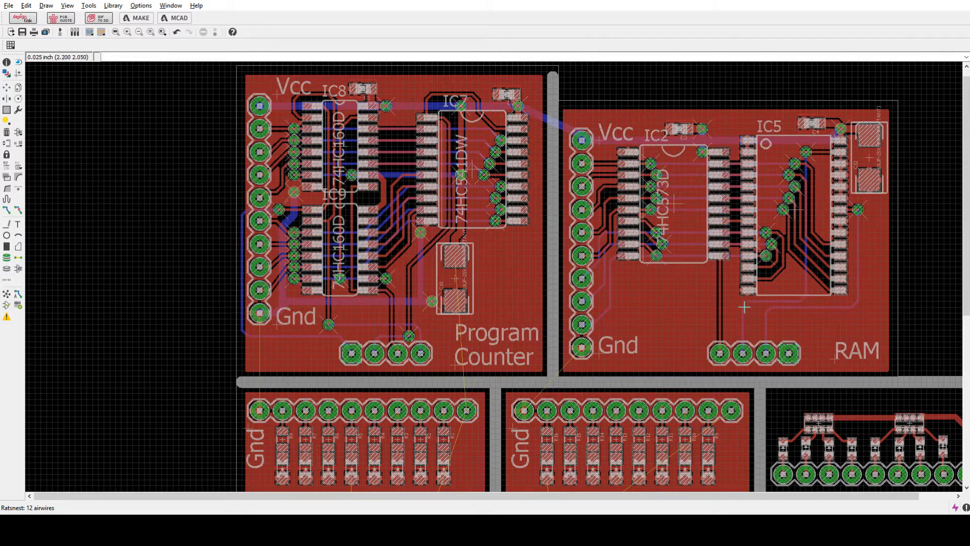
pyautogui.moveTo(798, 216)
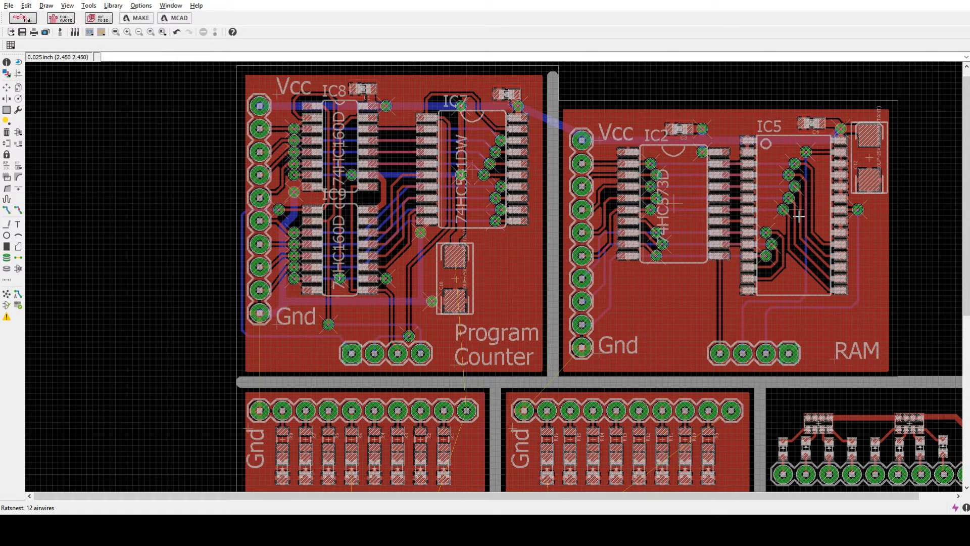
pyautogui.moveTo(791, 216)
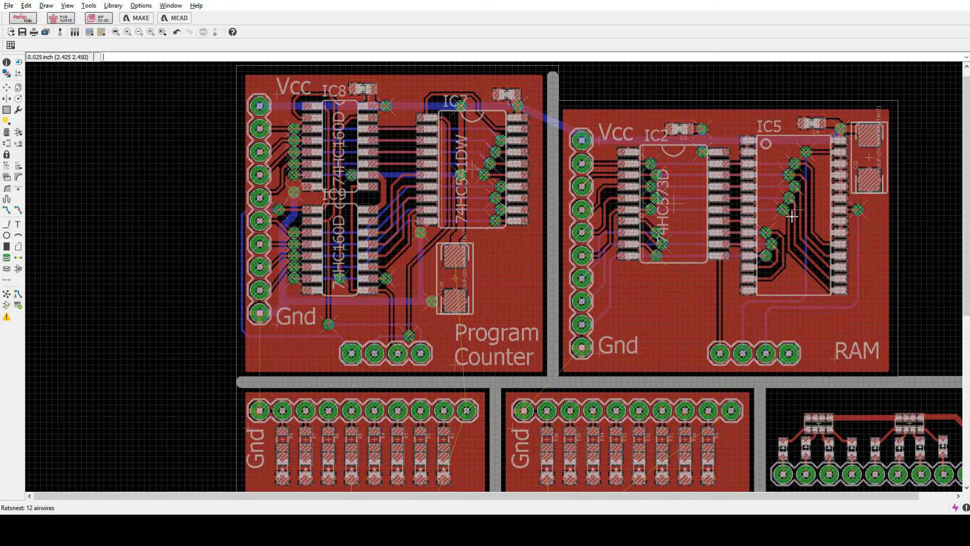
pyautogui.moveTo(834, 251)
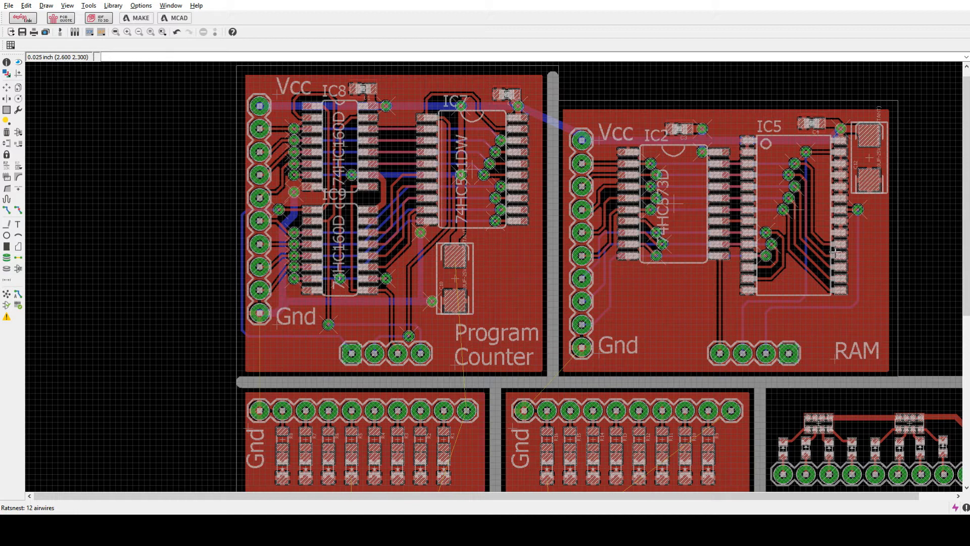
pyautogui.moveTo(531, 298)
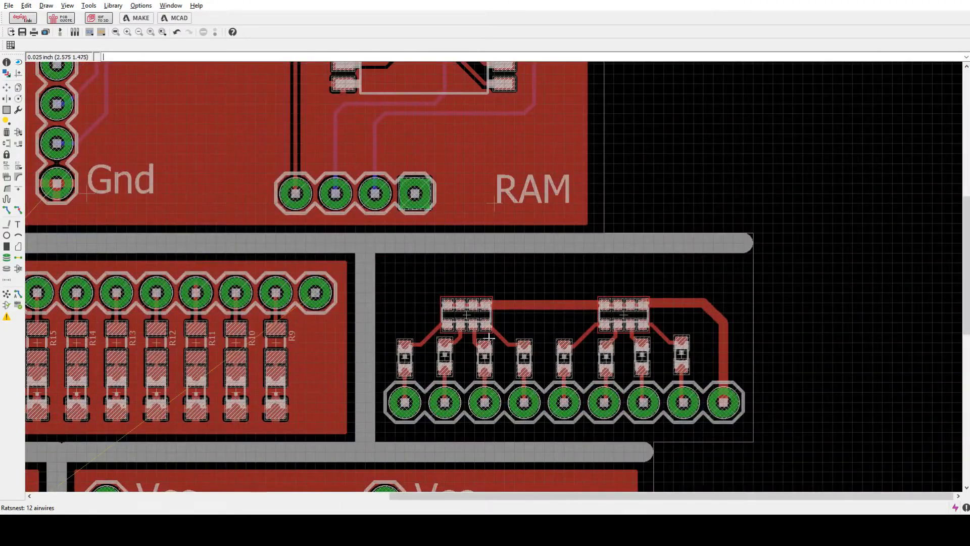
pyautogui.scroll(-3)
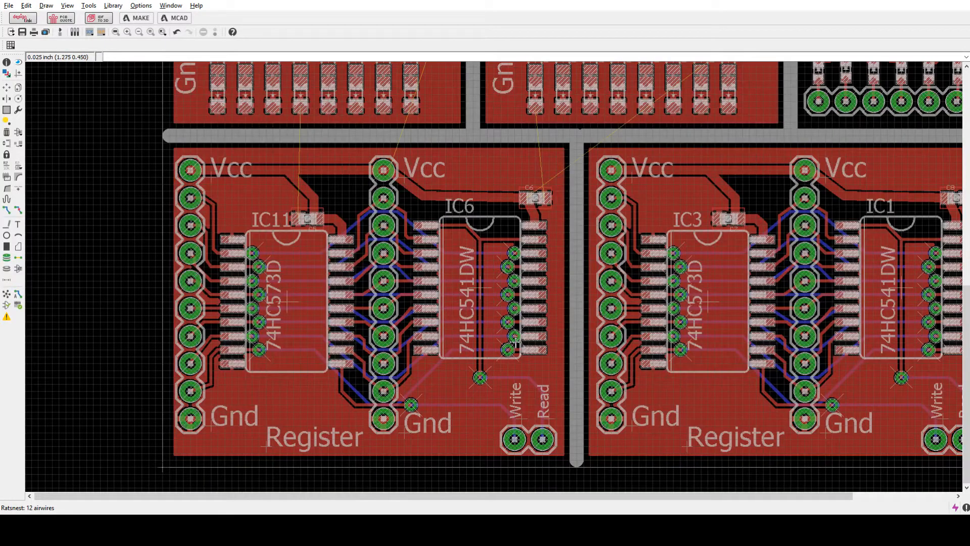
pyautogui.moveTo(300, 267)
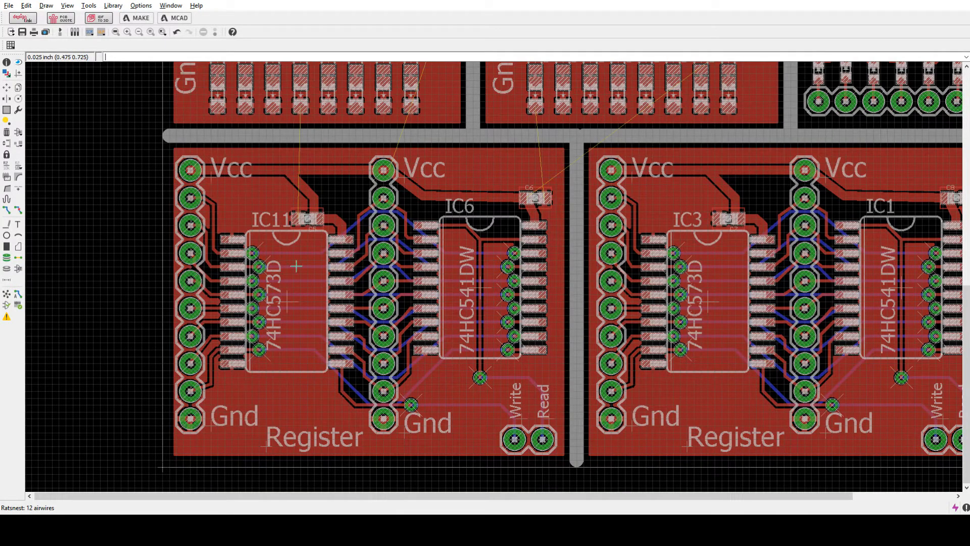
pyautogui.moveTo(832, 281)
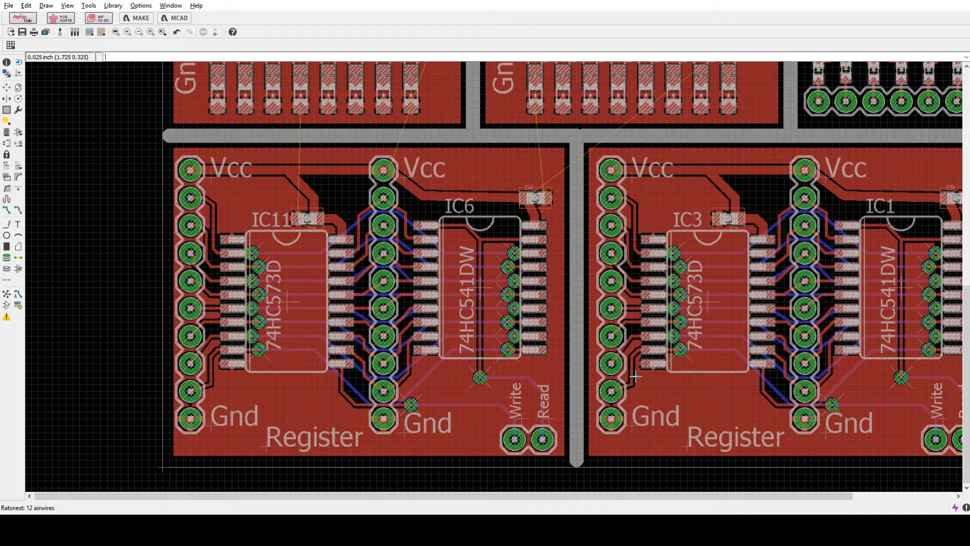
pyautogui.moveTo(730, 358)
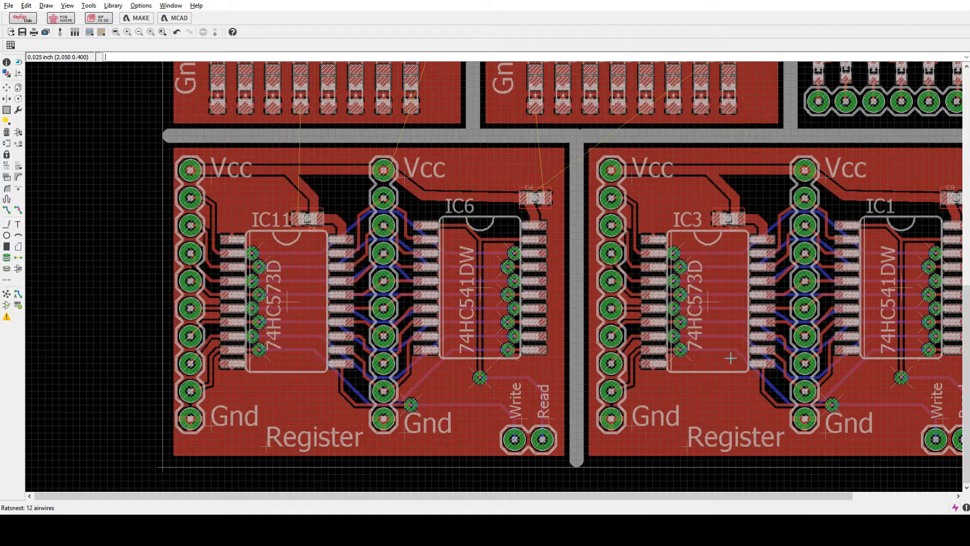
pyautogui.moveTo(703, 358)
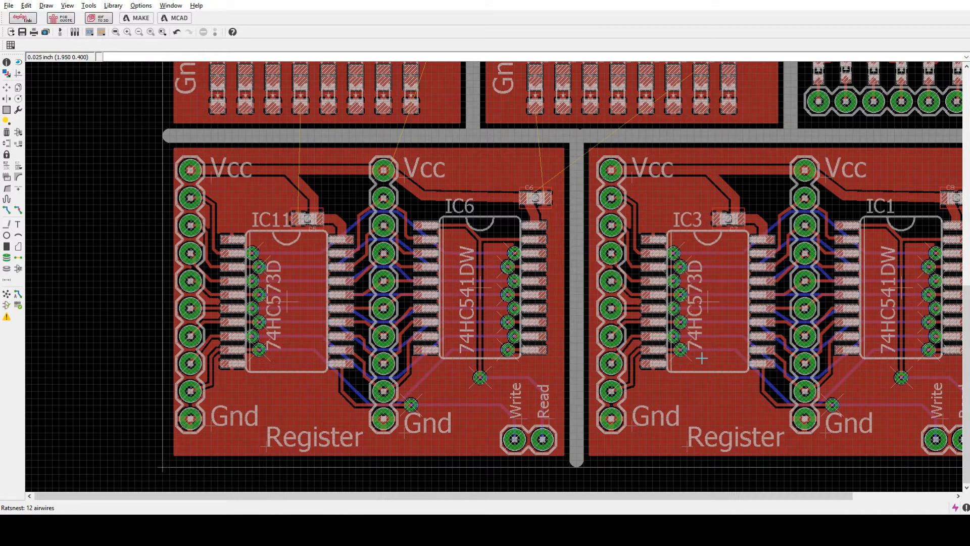
pyautogui.moveTo(794, 369)
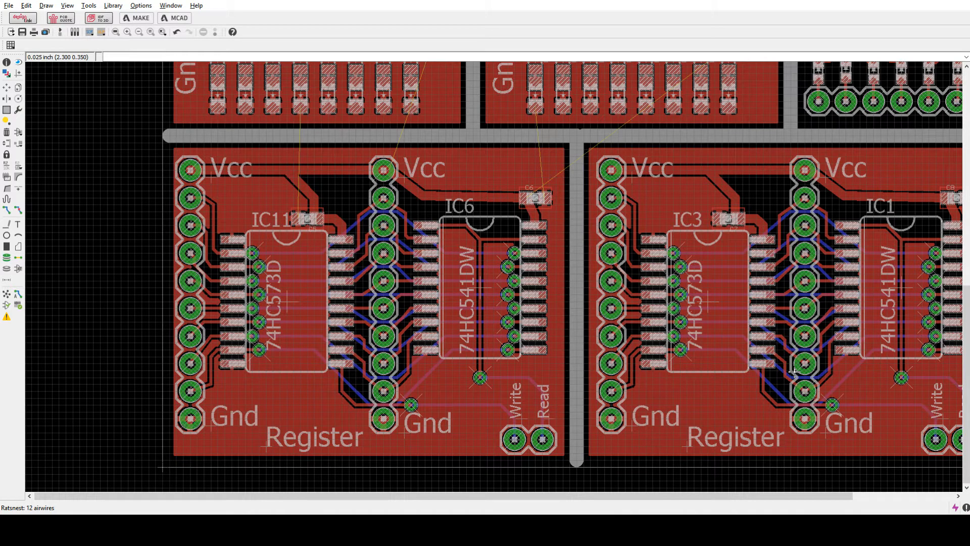
pyautogui.moveTo(697, 391)
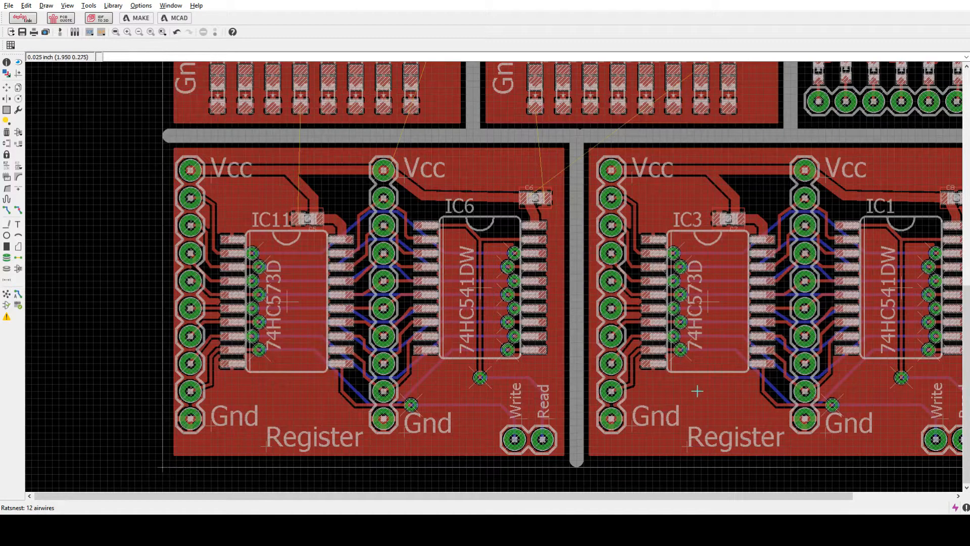
pyautogui.moveTo(173, 286)
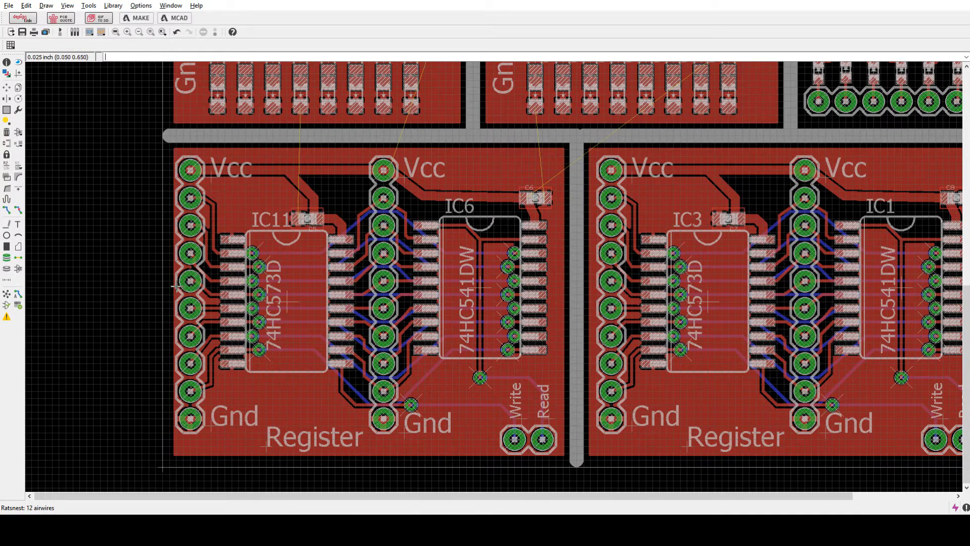
pyautogui.moveTo(368, 348)
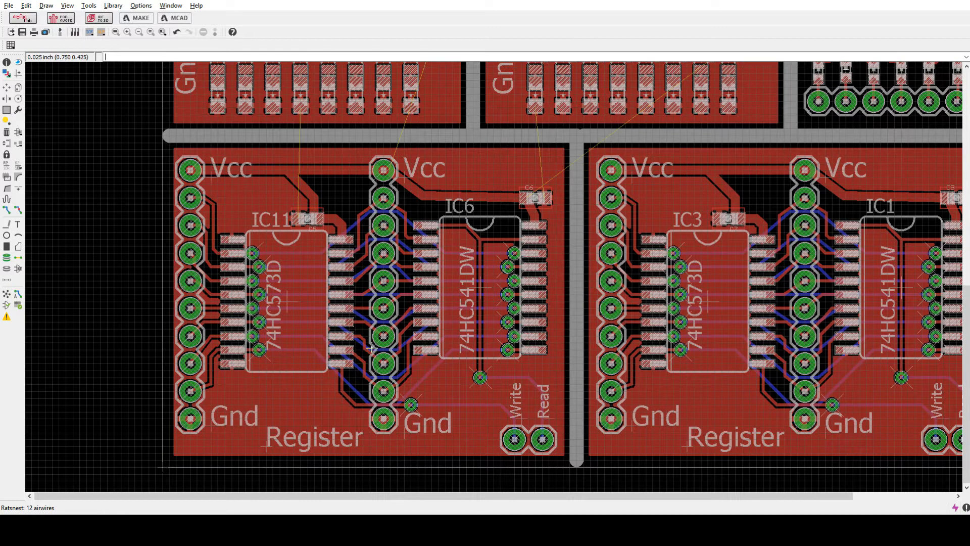
pyautogui.moveTo(162, 332)
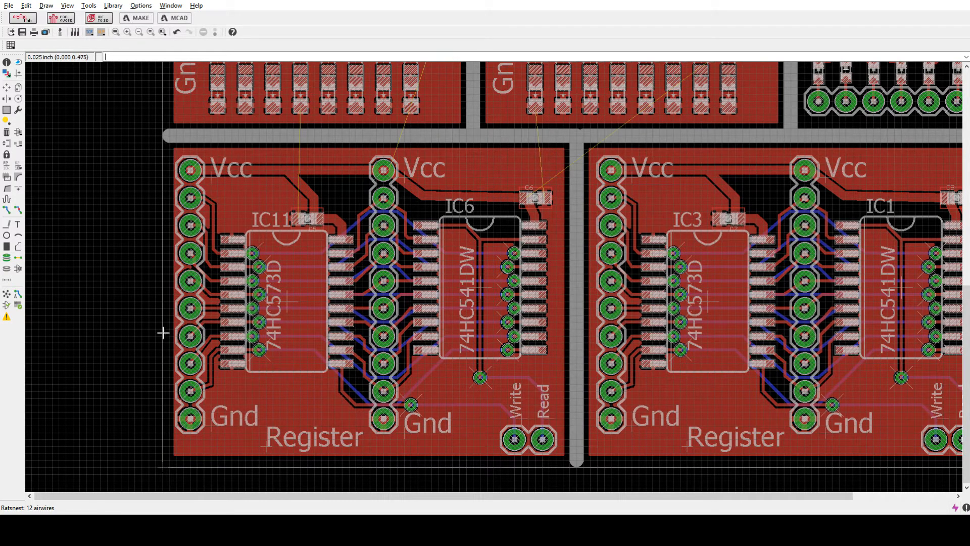
pyautogui.moveTo(566, 468)
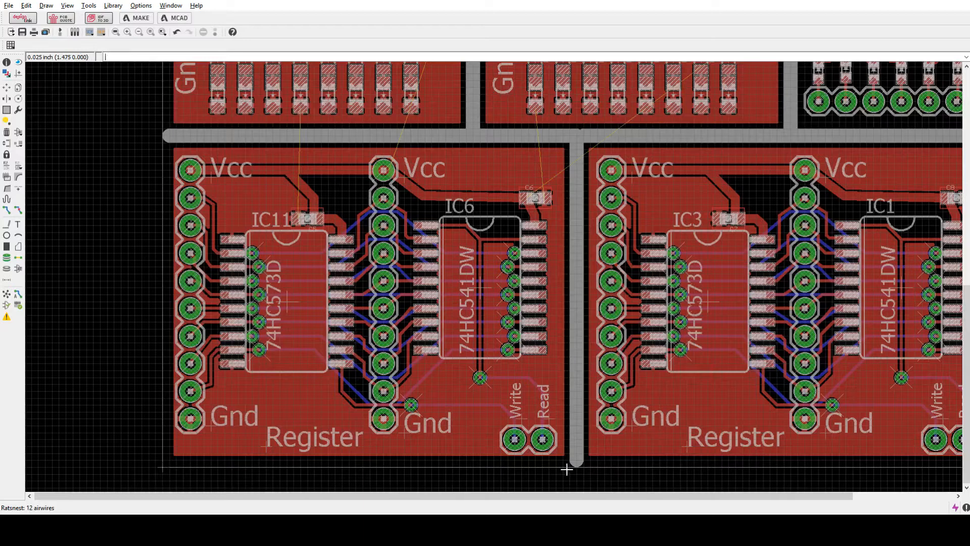
pyautogui.moveTo(396, 257)
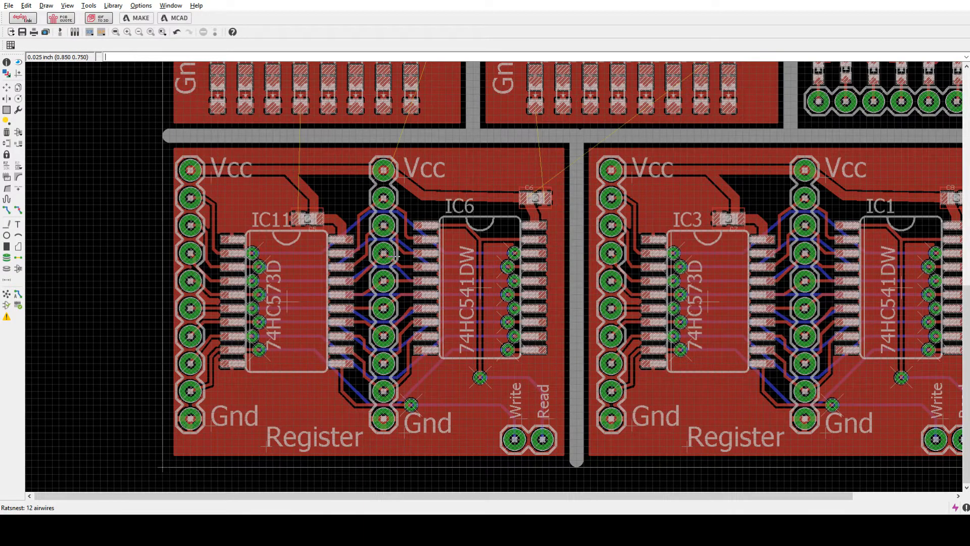
pyautogui.moveTo(381, 256)
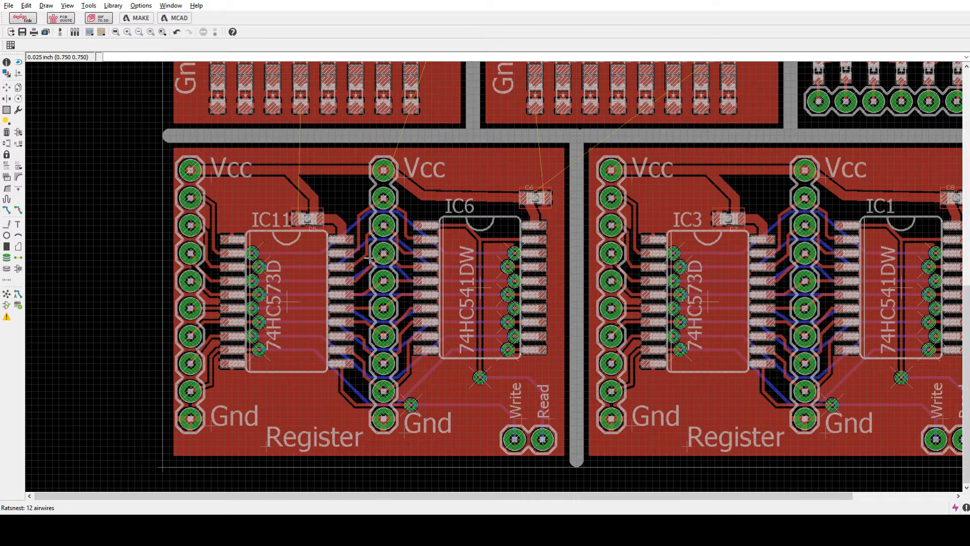
pyautogui.moveTo(853, 294)
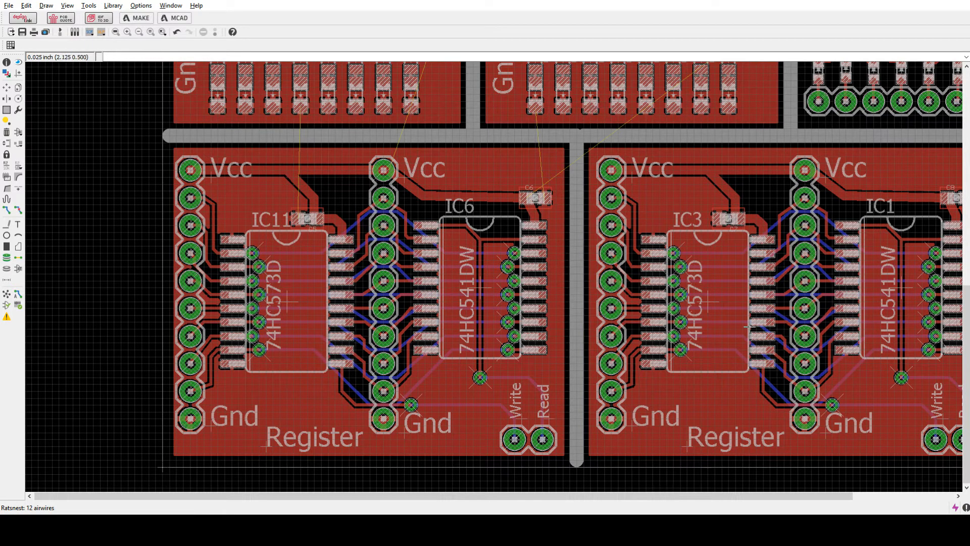
pyautogui.moveTo(746, 328)
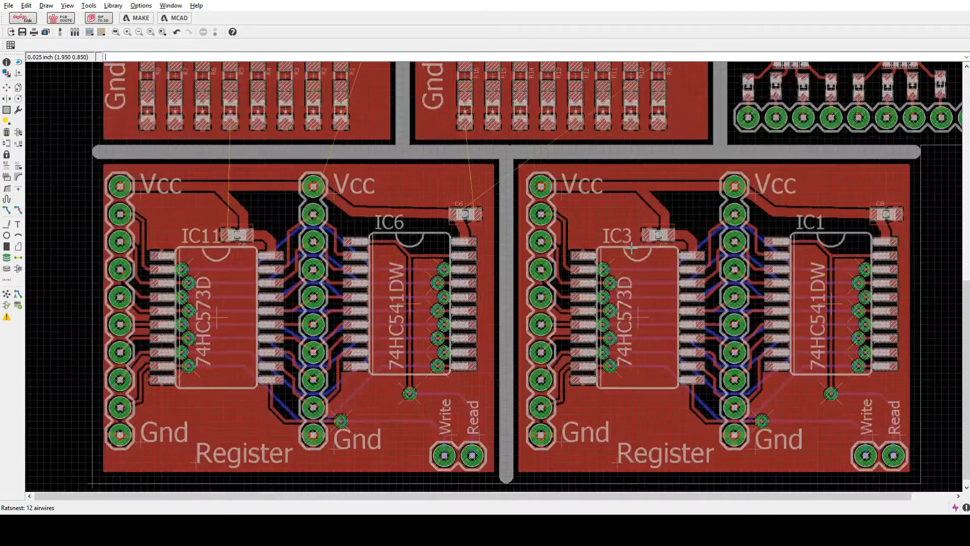
pyautogui.moveTo(446, 388)
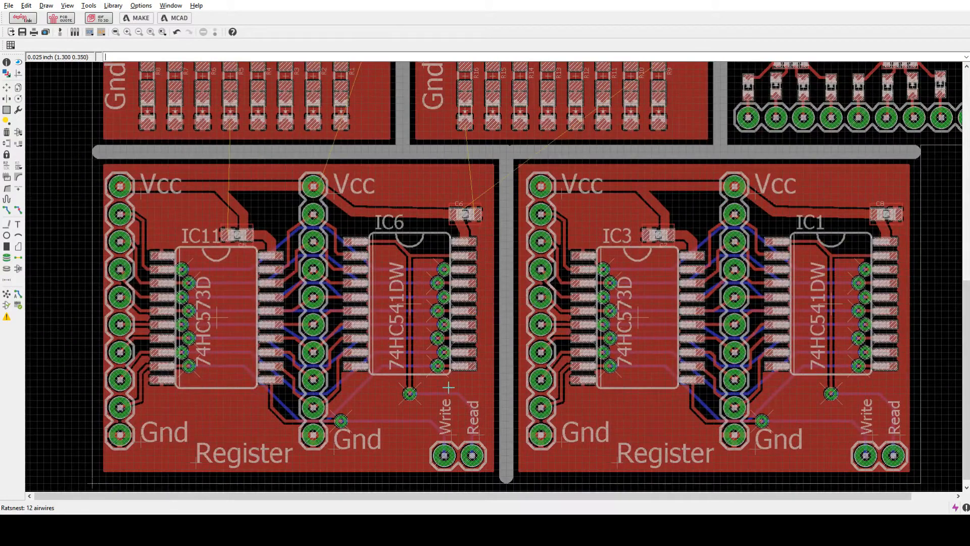
pyautogui.moveTo(653, 353)
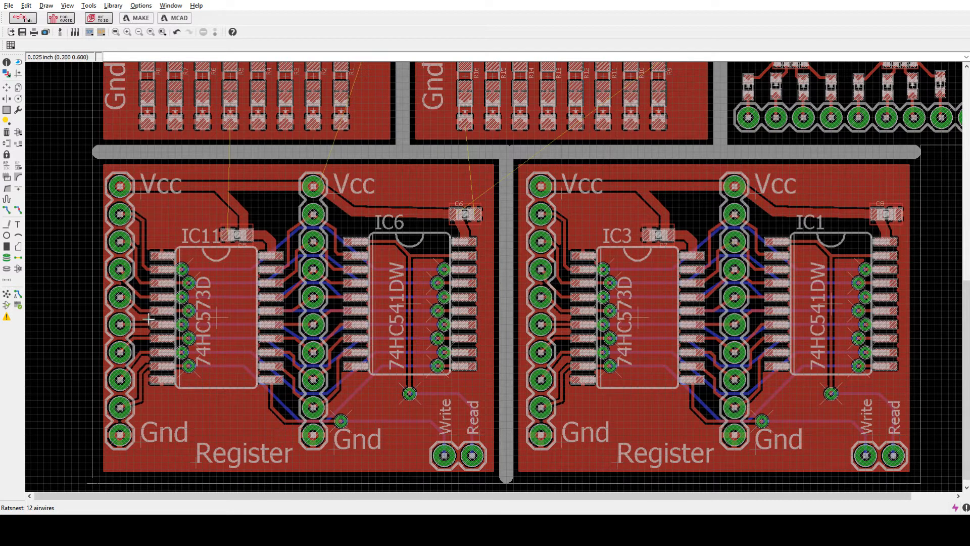
pyautogui.moveTo(212, 308)
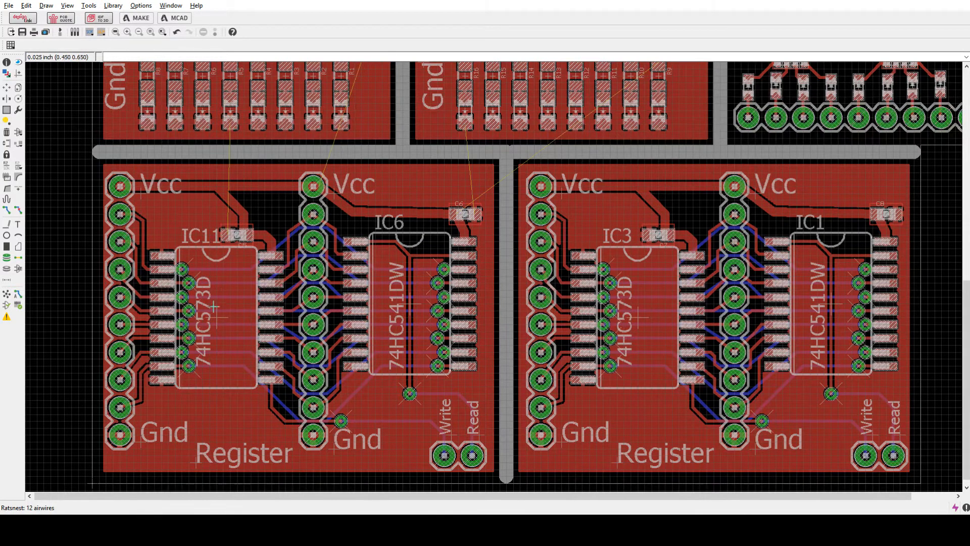
pyautogui.moveTo(251, 338)
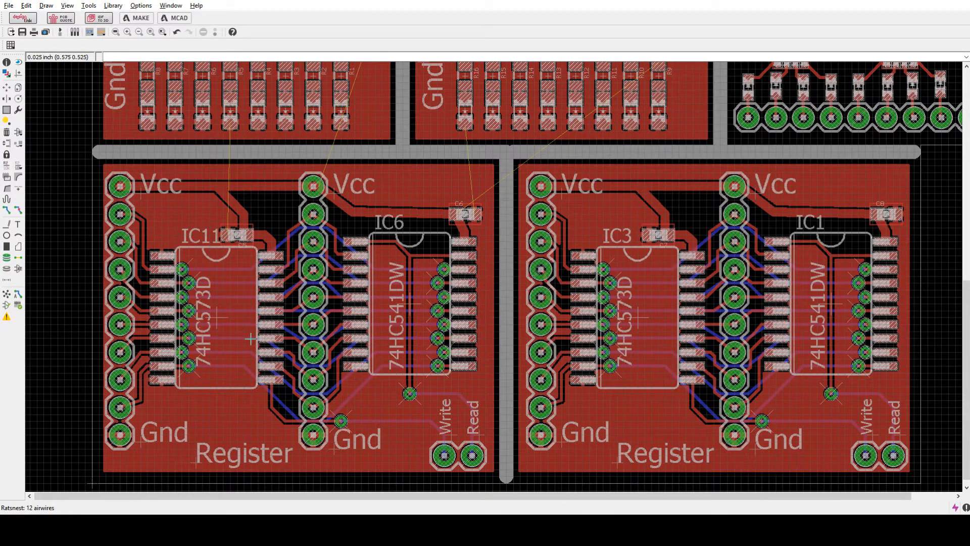
pyautogui.moveTo(255, 299)
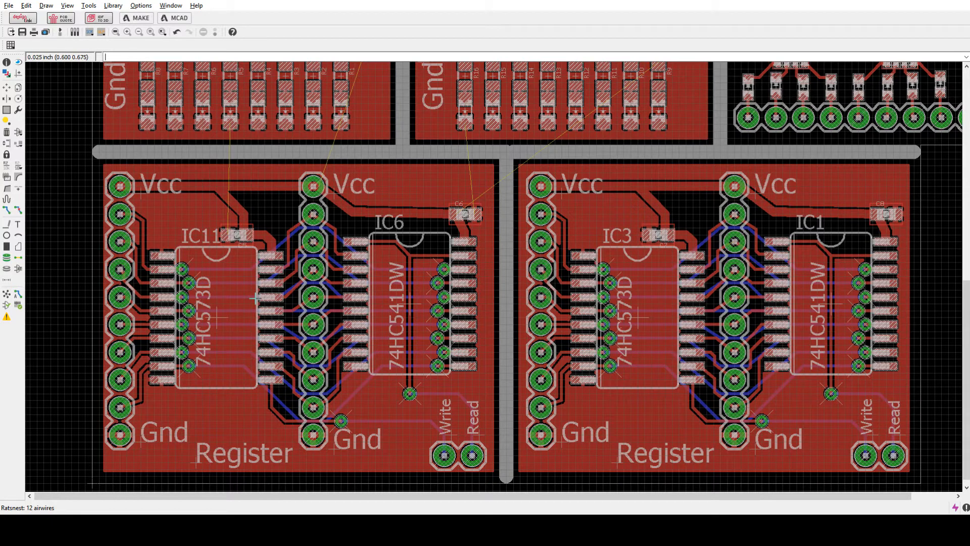
pyautogui.moveTo(333, 432)
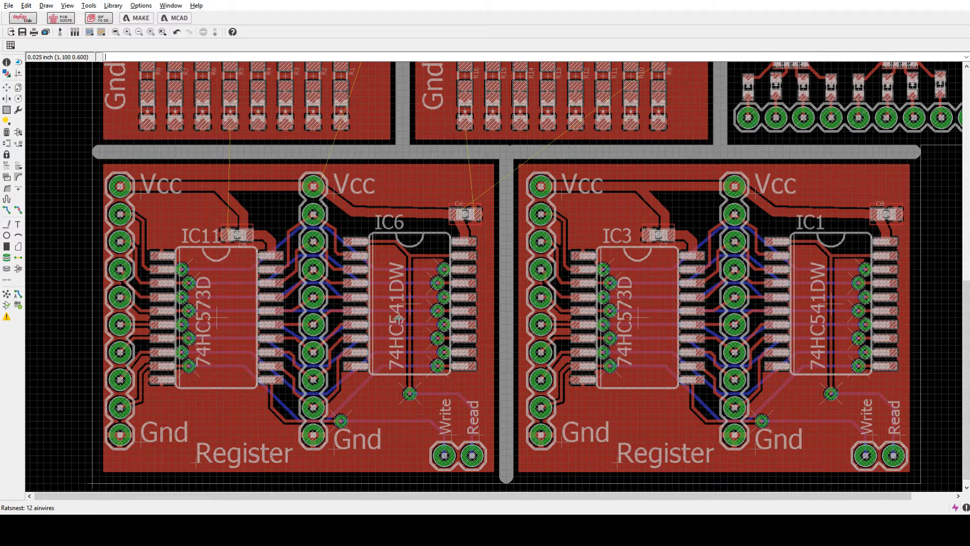
pyautogui.click(17, 243)
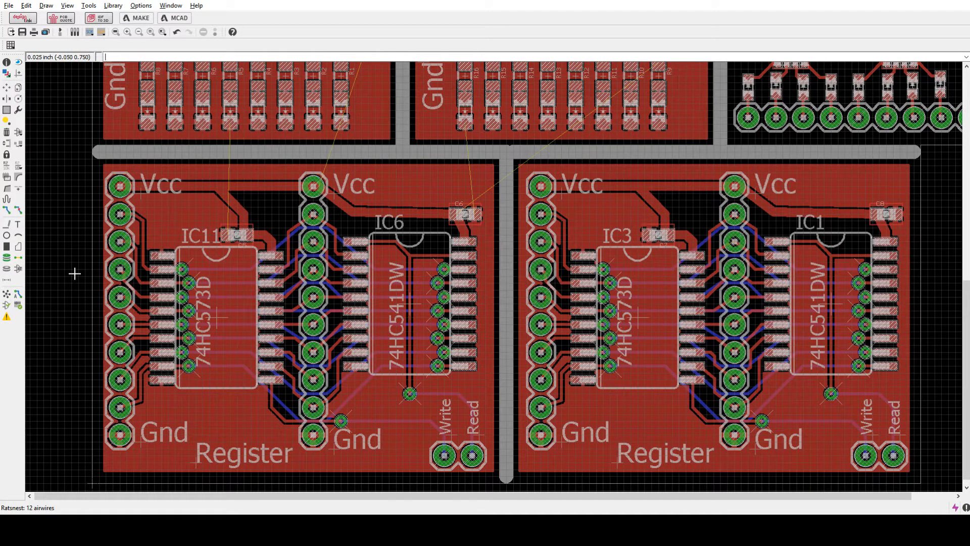
pyautogui.moveTo(375, 177)
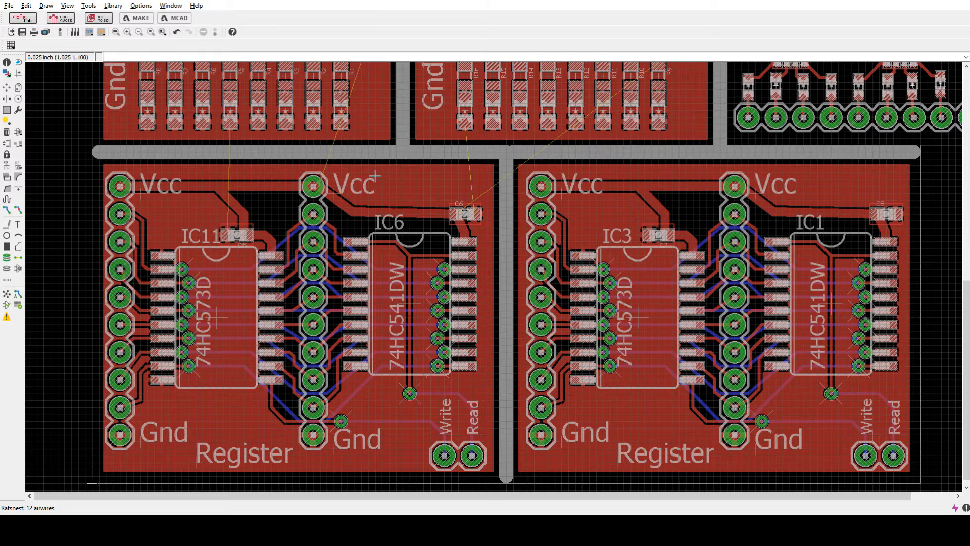
pyautogui.moveTo(270, 151)
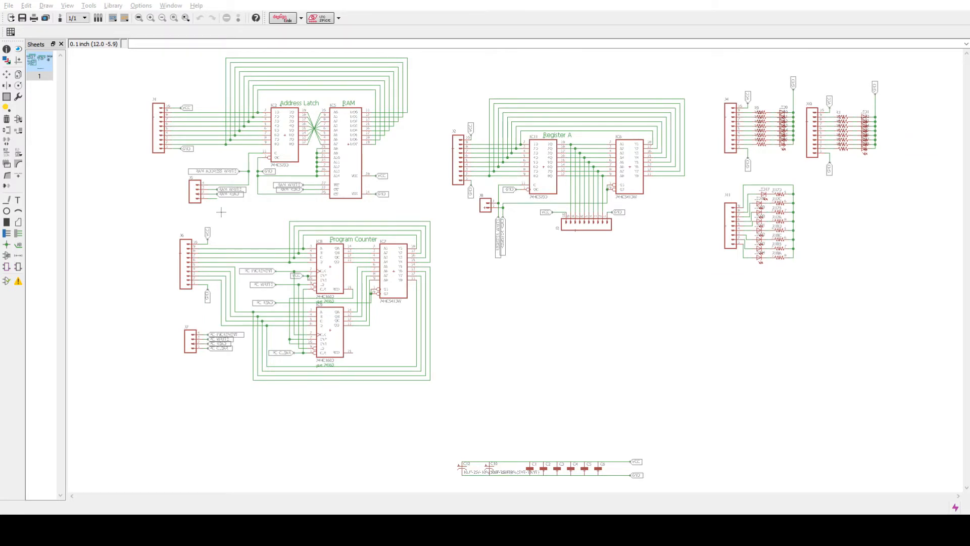
pyautogui.moveTo(542, 248)
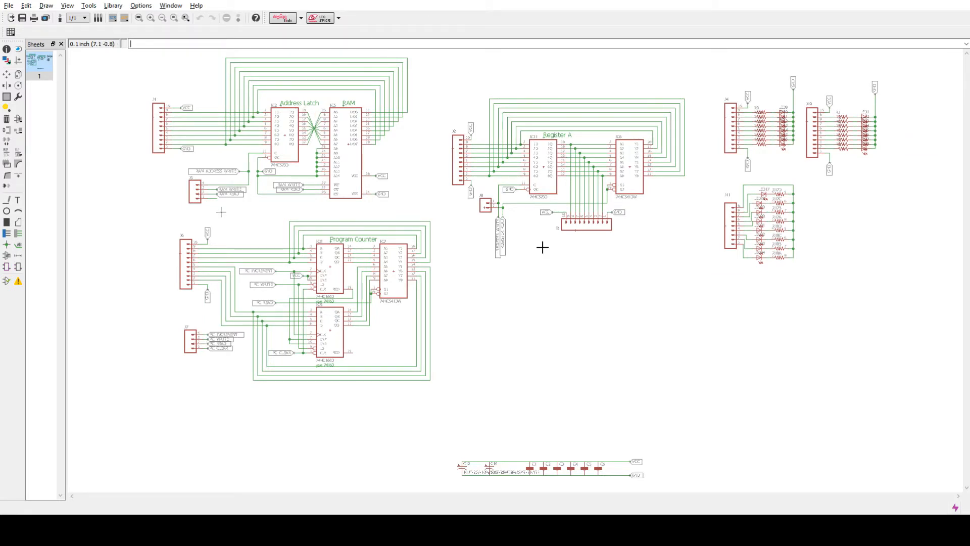
pyautogui.moveTo(172, 92)
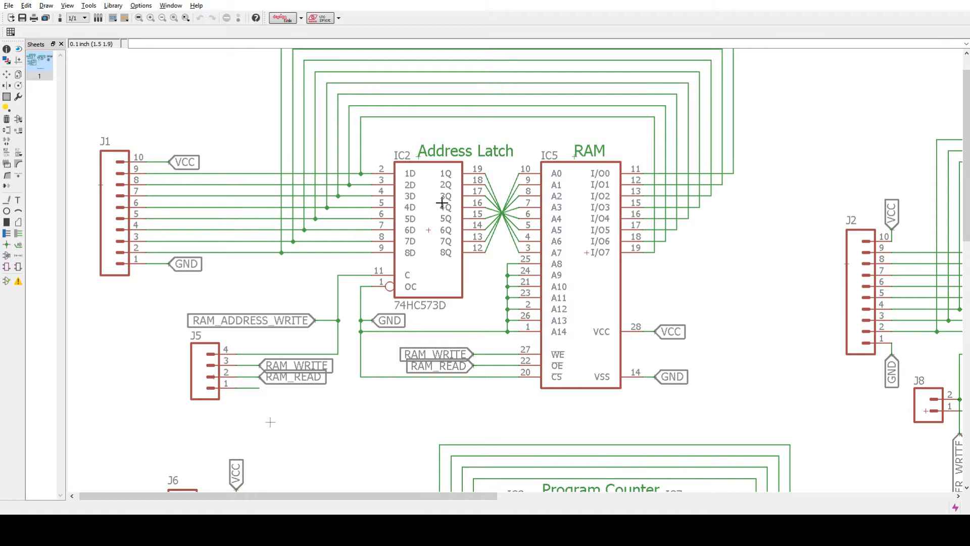
pyautogui.moveTo(615, 328)
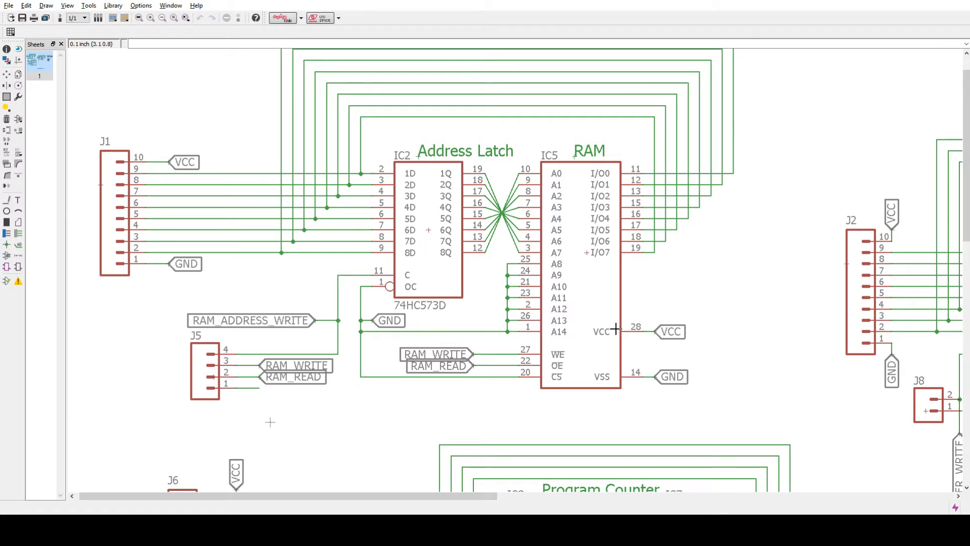
pyautogui.moveTo(412, 246)
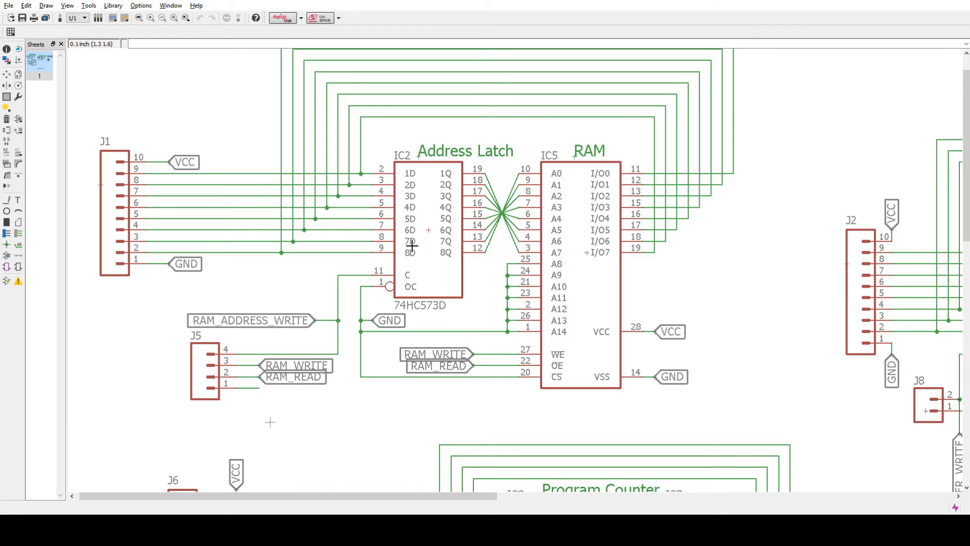
pyautogui.moveTo(204, 328)
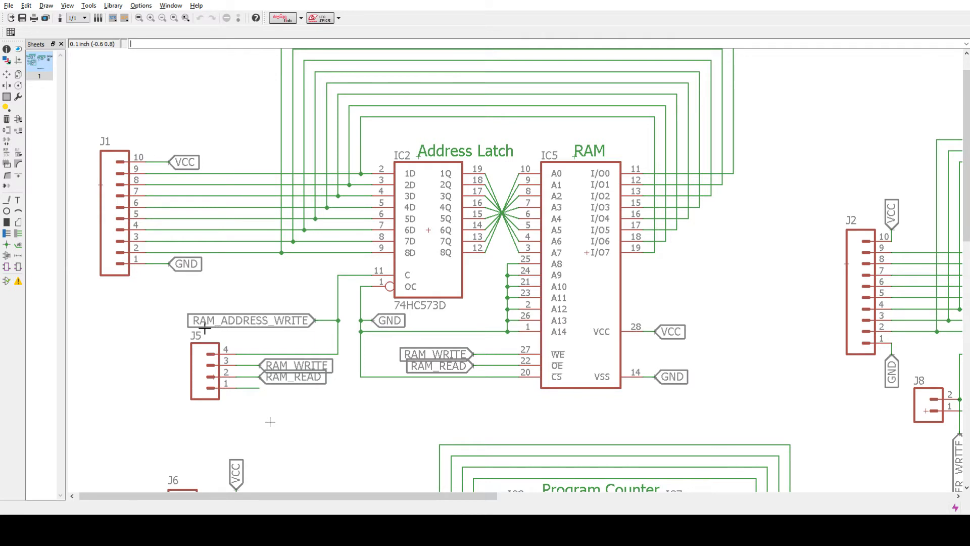
pyautogui.moveTo(443, 230)
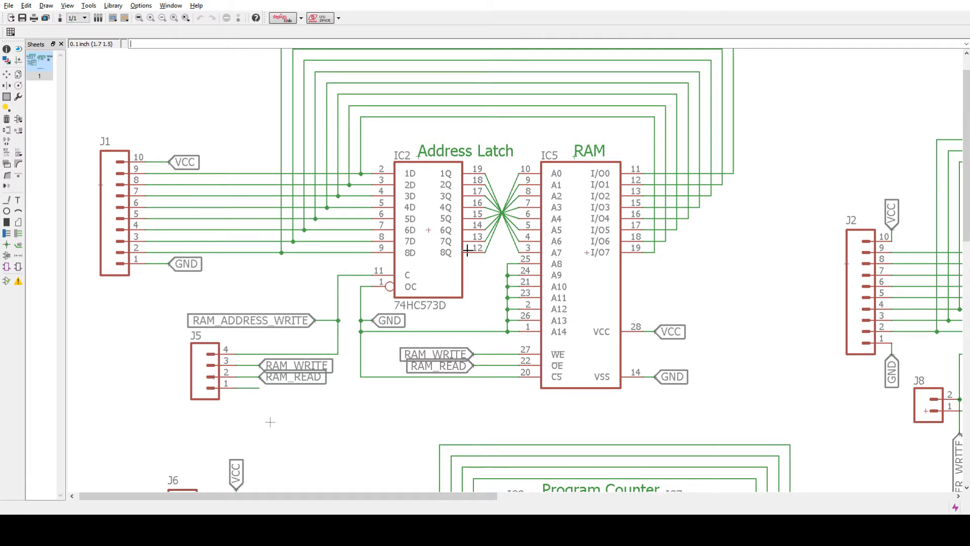
pyautogui.moveTo(464, 171)
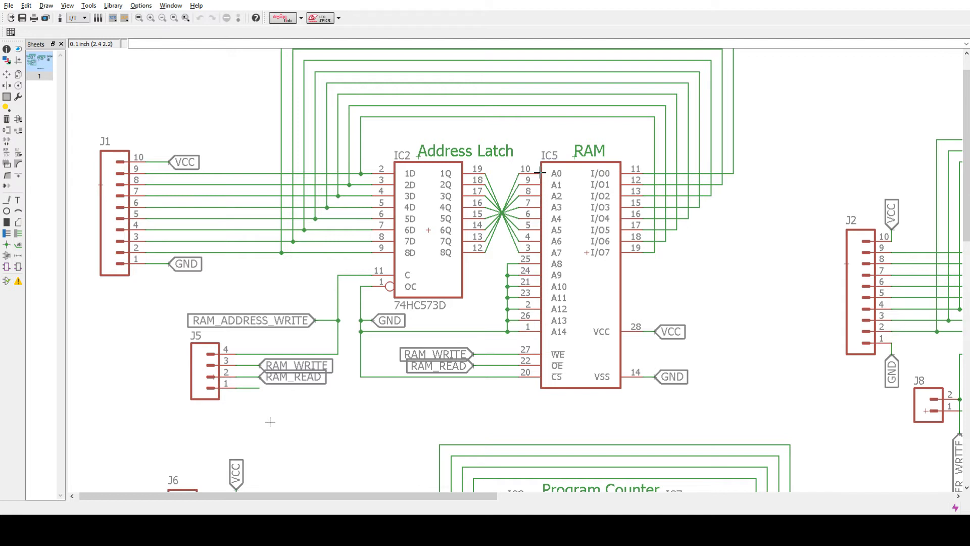
pyautogui.moveTo(576, 178)
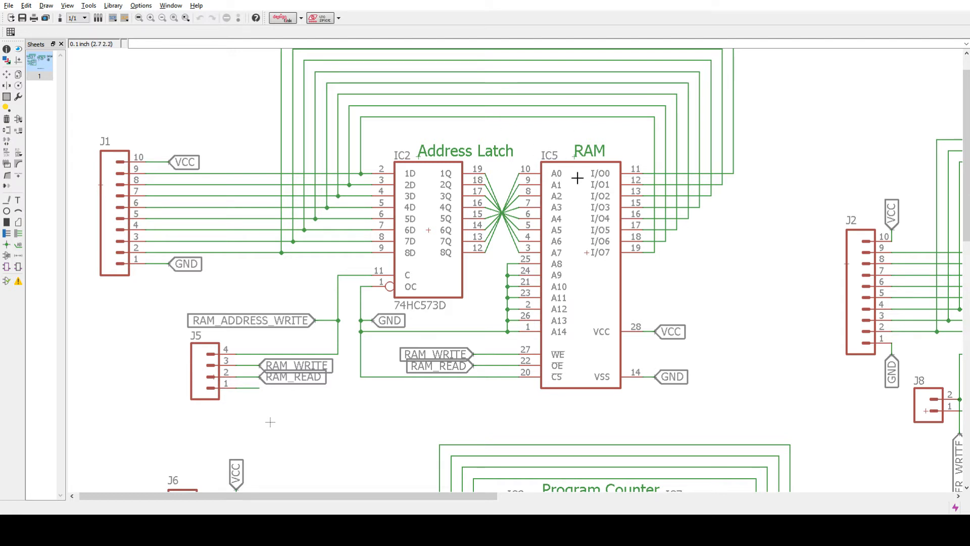
pyautogui.moveTo(647, 248)
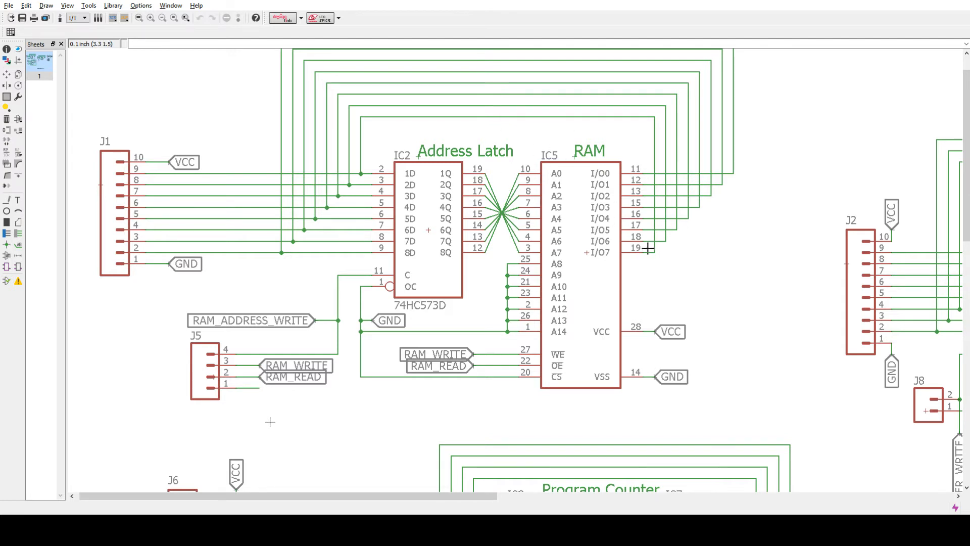
pyautogui.moveTo(405, 205)
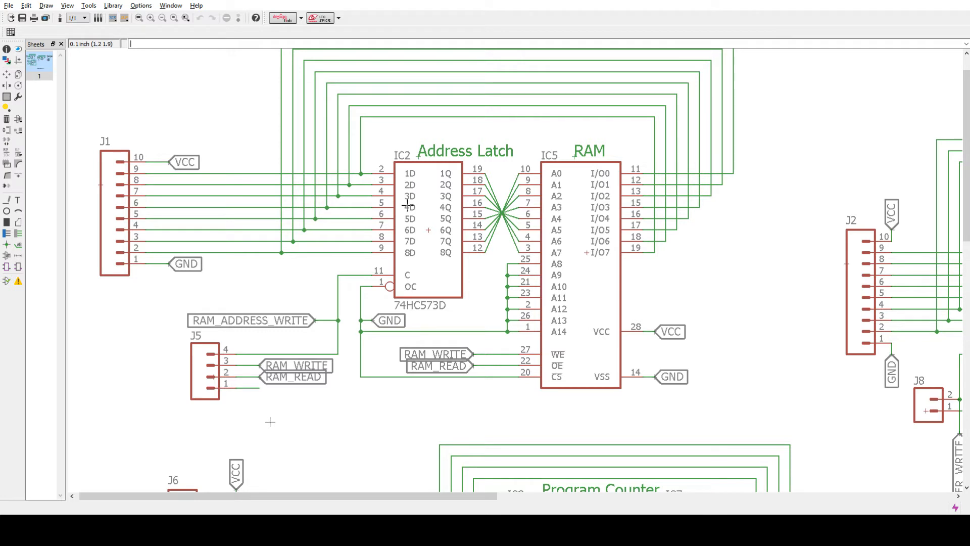
pyautogui.moveTo(503, 230)
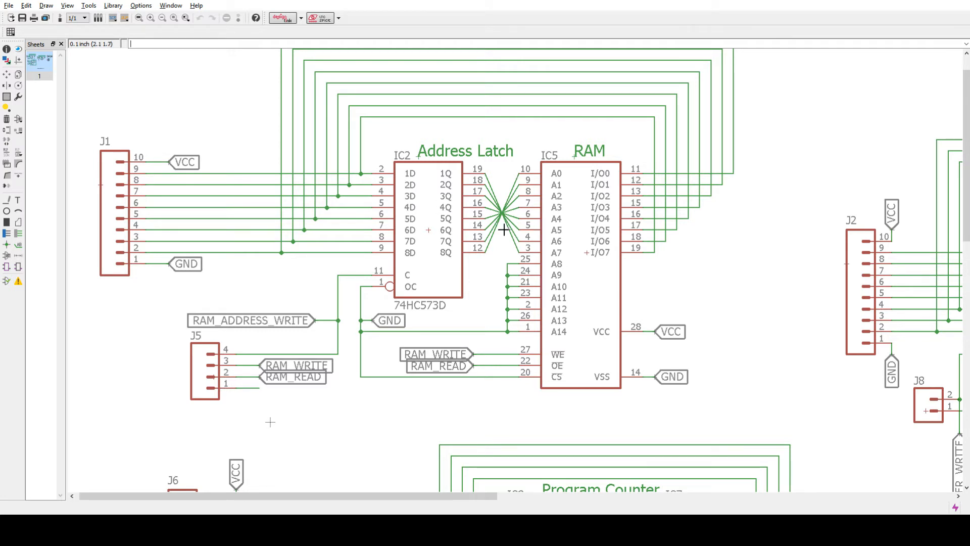
pyautogui.moveTo(565, 310)
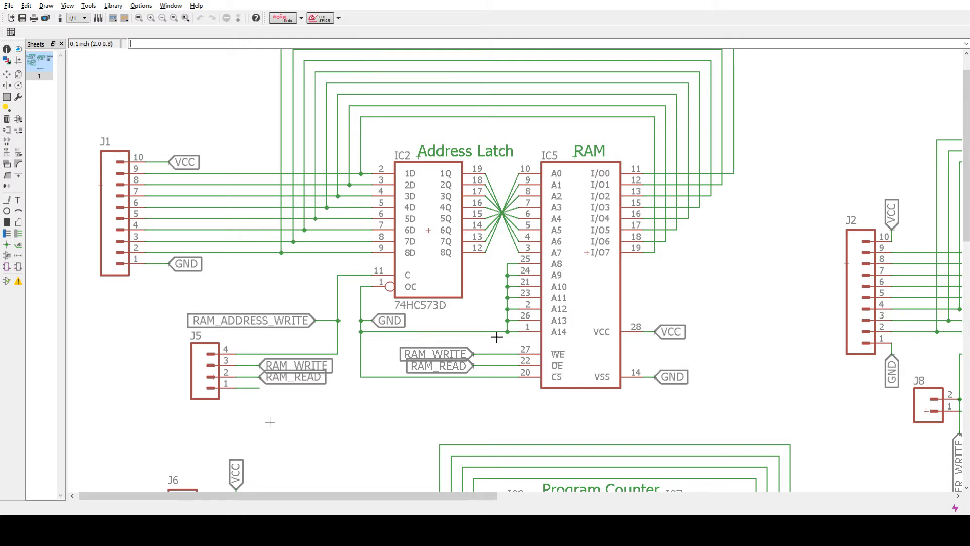
pyautogui.moveTo(513, 328)
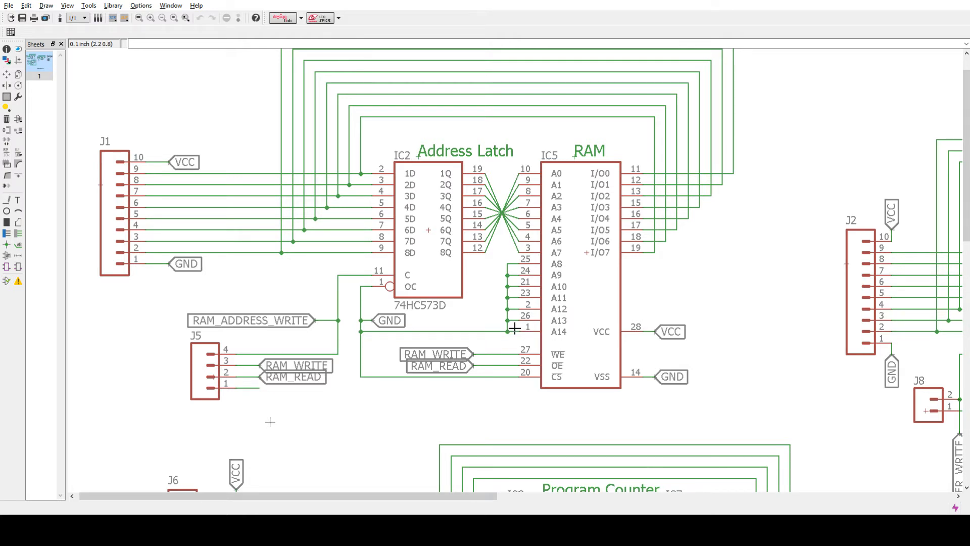
pyautogui.moveTo(441, 402)
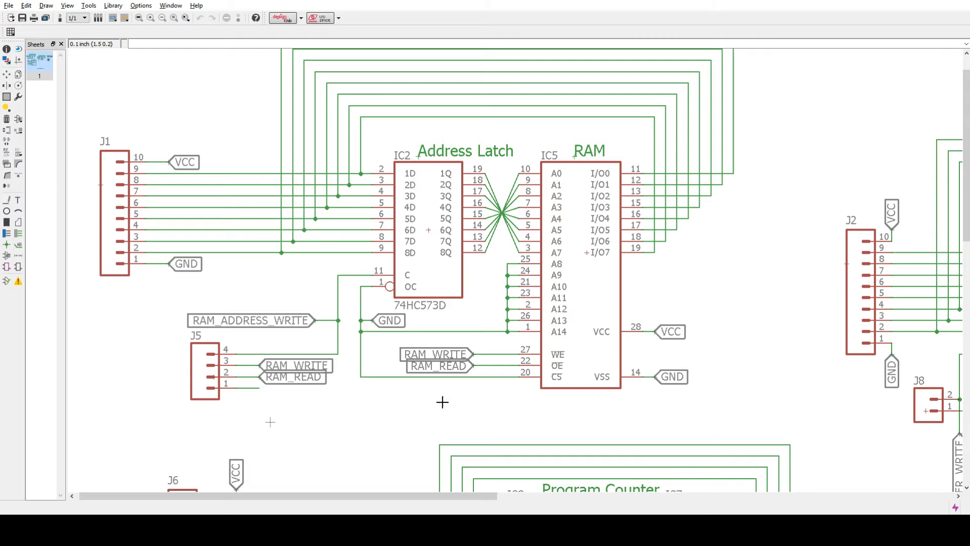
pyautogui.moveTo(344, 400)
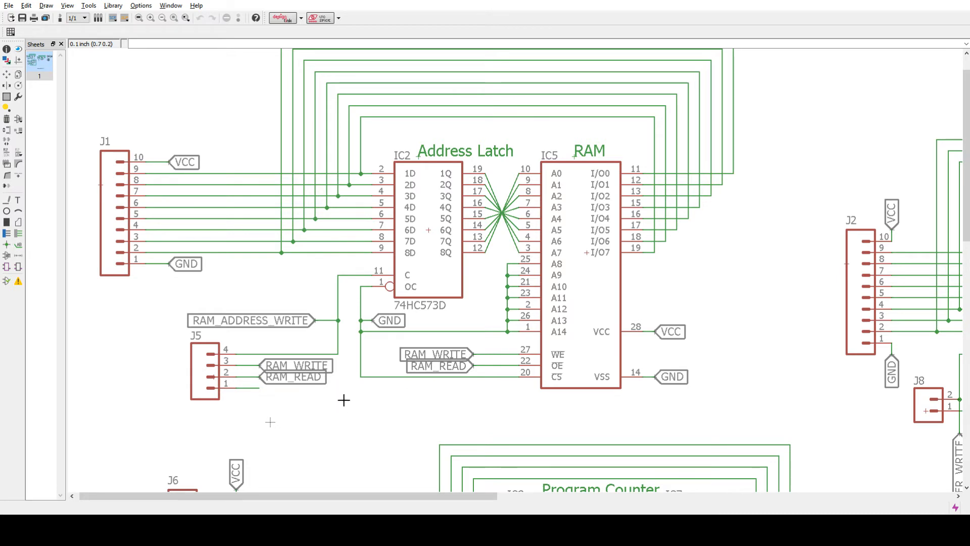
# Scroll through the schematic from the Address Latch and RAM wiring to the Register A section.
pyautogui.scroll(-3)
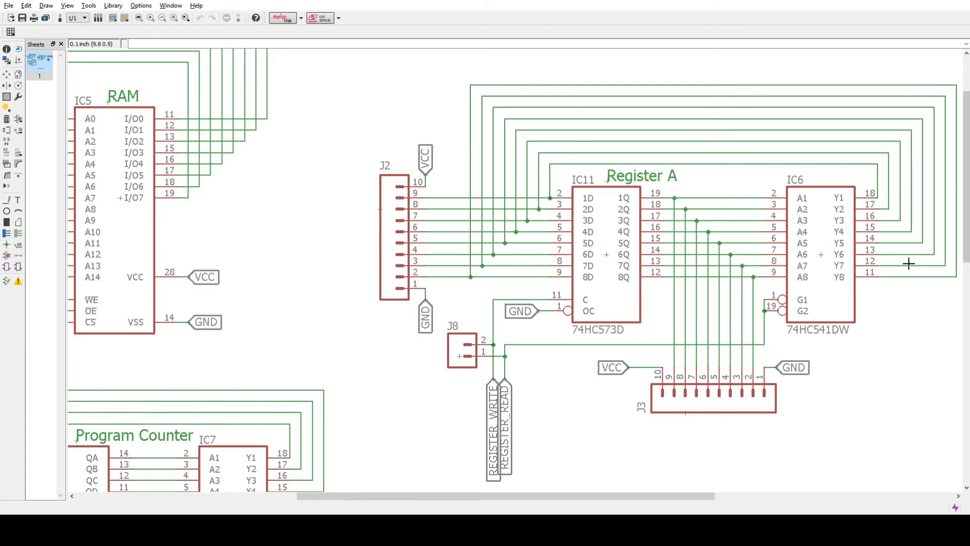
pyautogui.moveTo(563, 229)
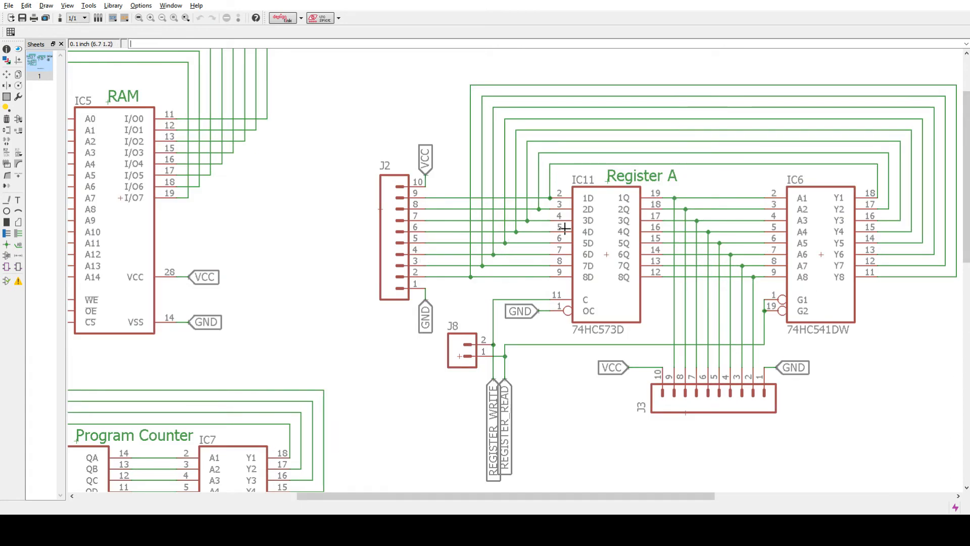
pyautogui.moveTo(603, 332)
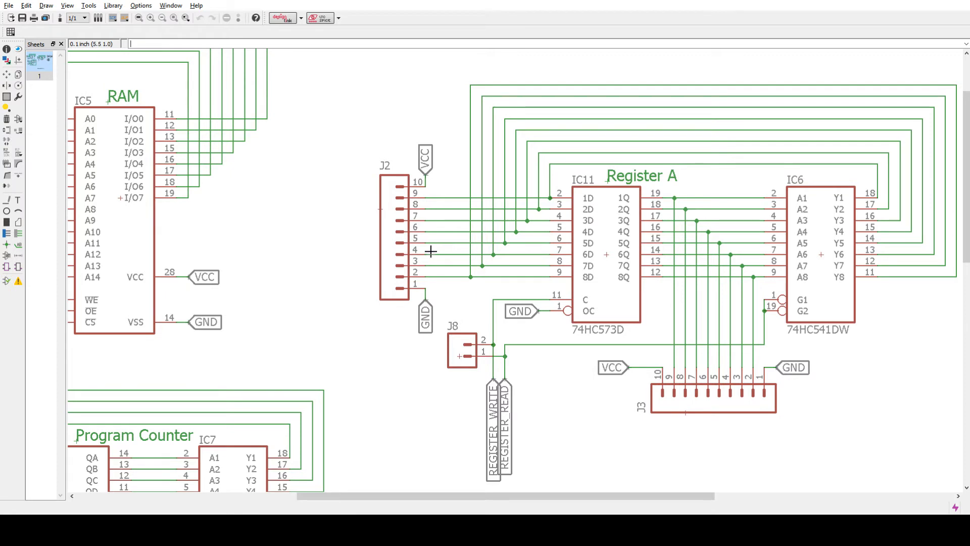
pyautogui.moveTo(607, 272)
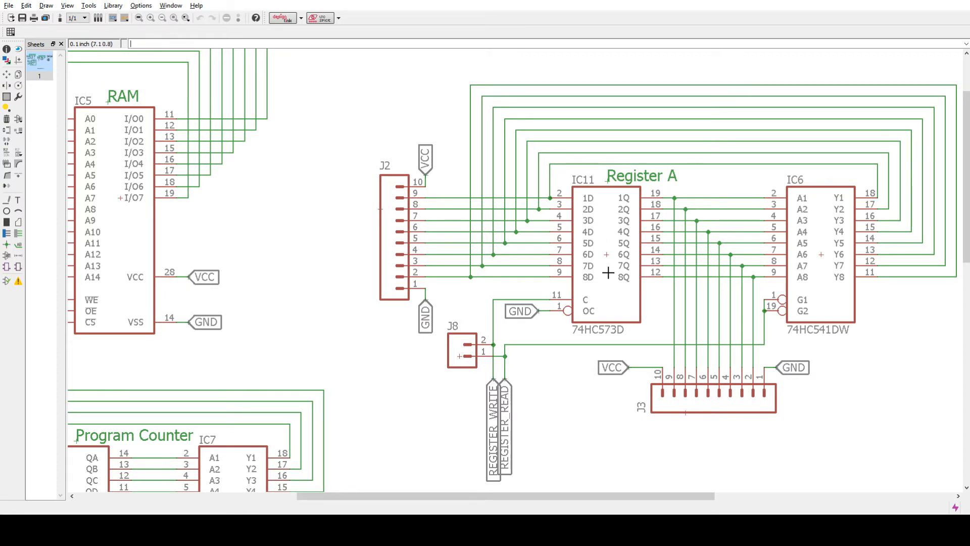
pyautogui.moveTo(712, 231)
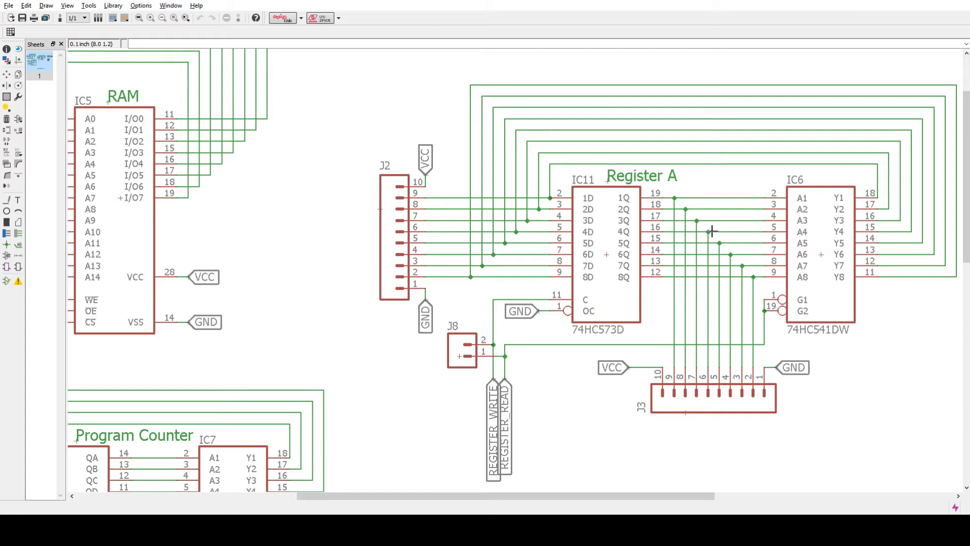
pyautogui.moveTo(410, 177)
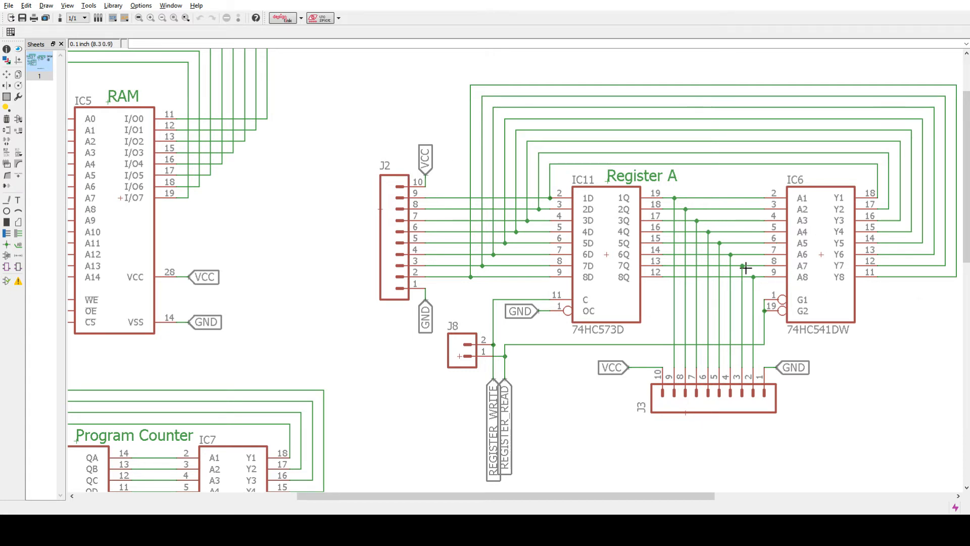
pyautogui.moveTo(585, 306)
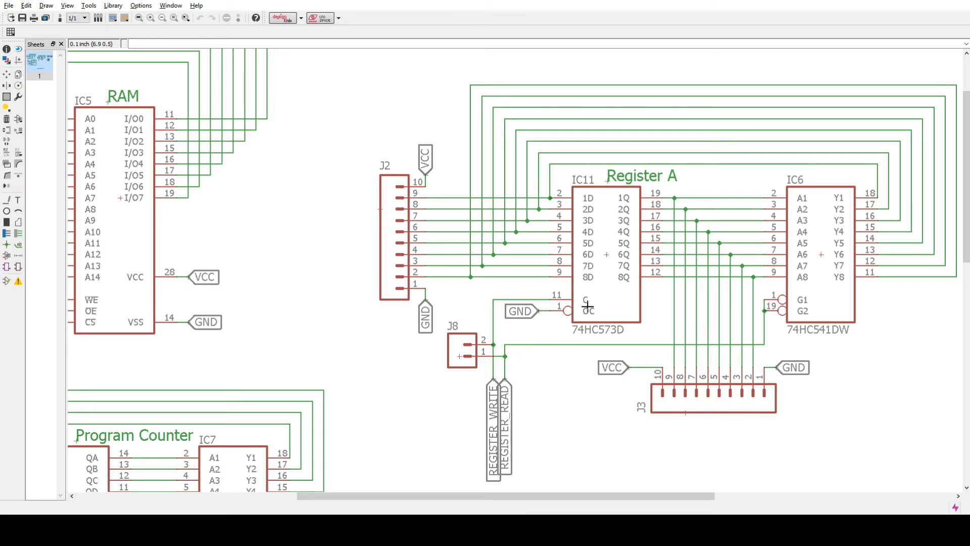
pyautogui.moveTo(563, 377)
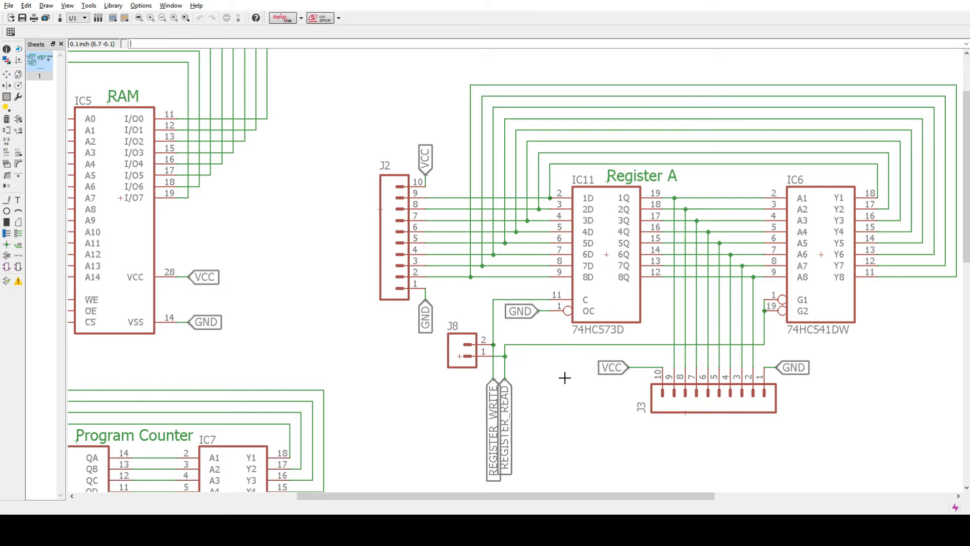
pyautogui.moveTo(910, 269)
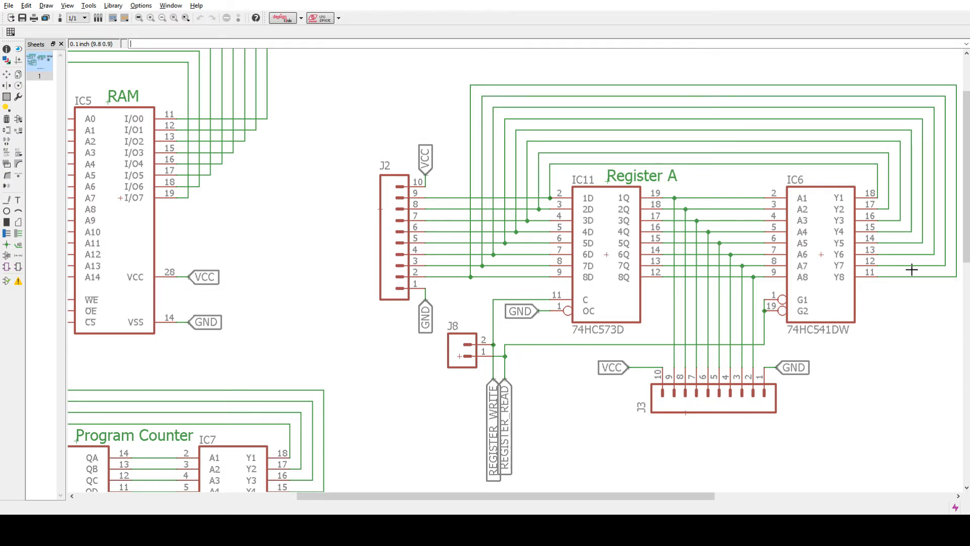
pyautogui.scroll(-3)
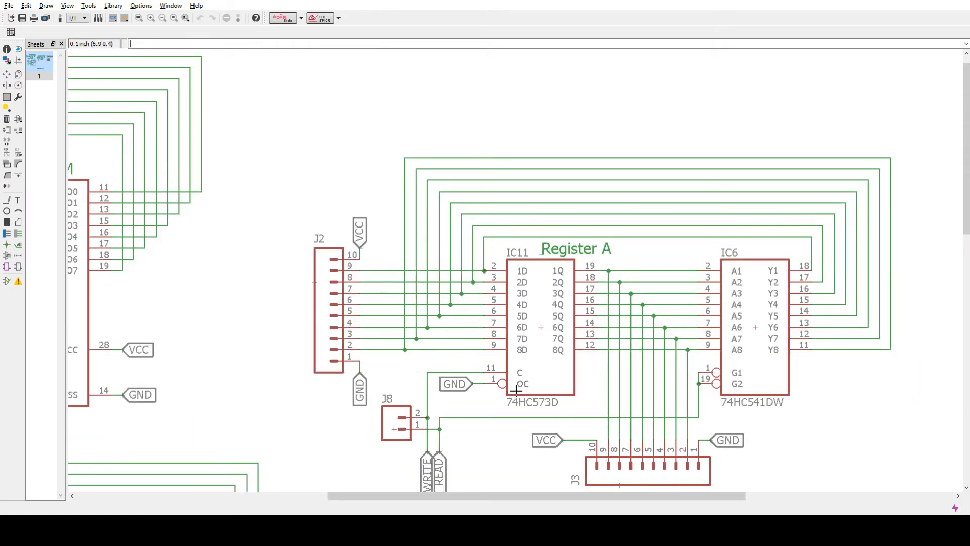
pyautogui.moveTo(457, 388)
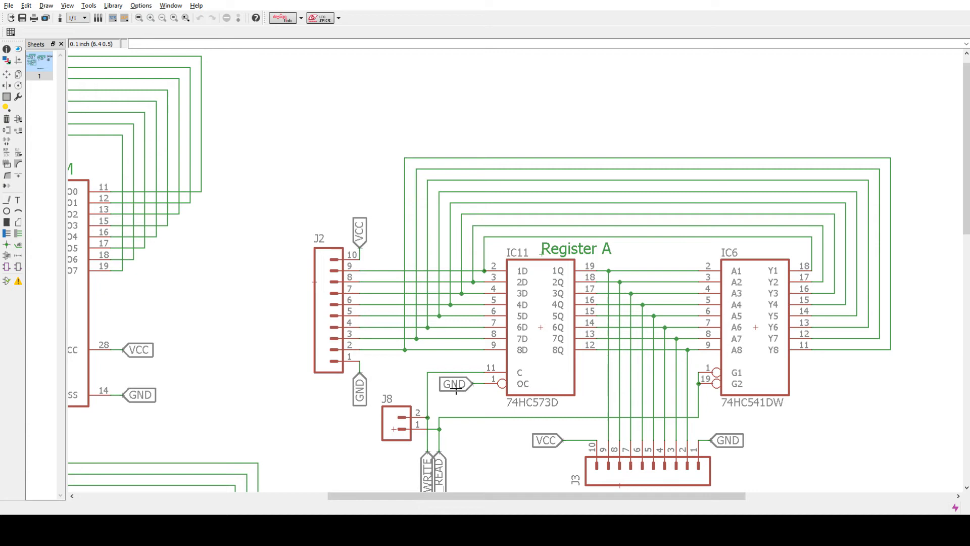
pyautogui.moveTo(485, 339)
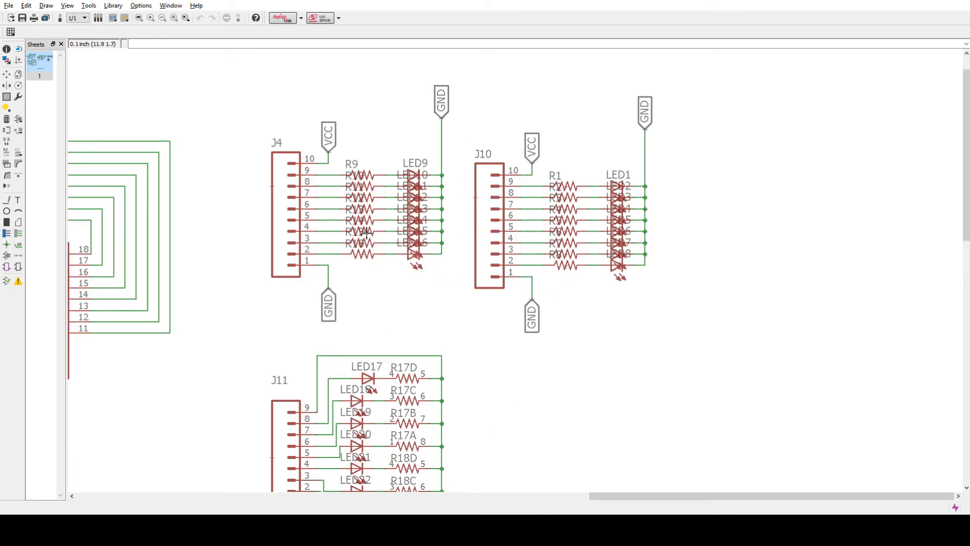
pyautogui.moveTo(368, 177)
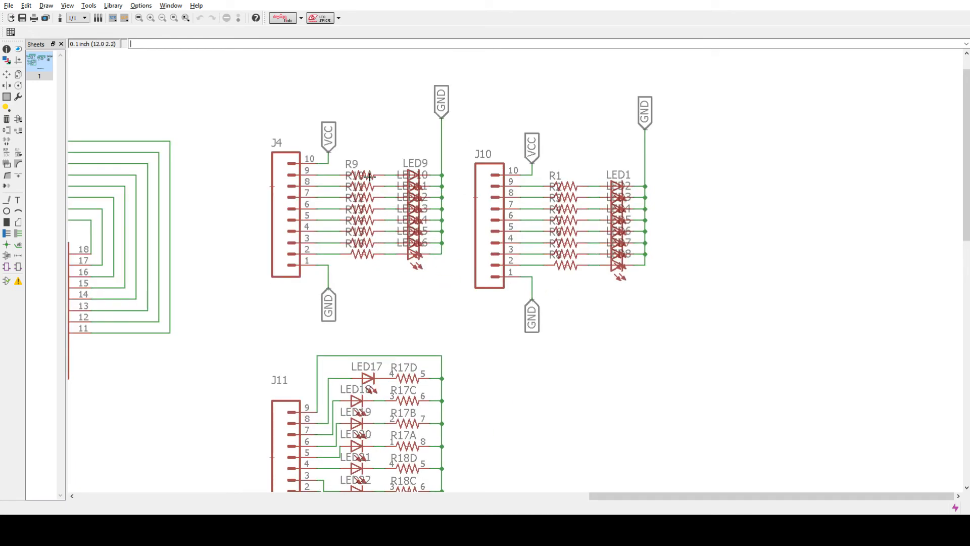
pyautogui.scroll(-3)
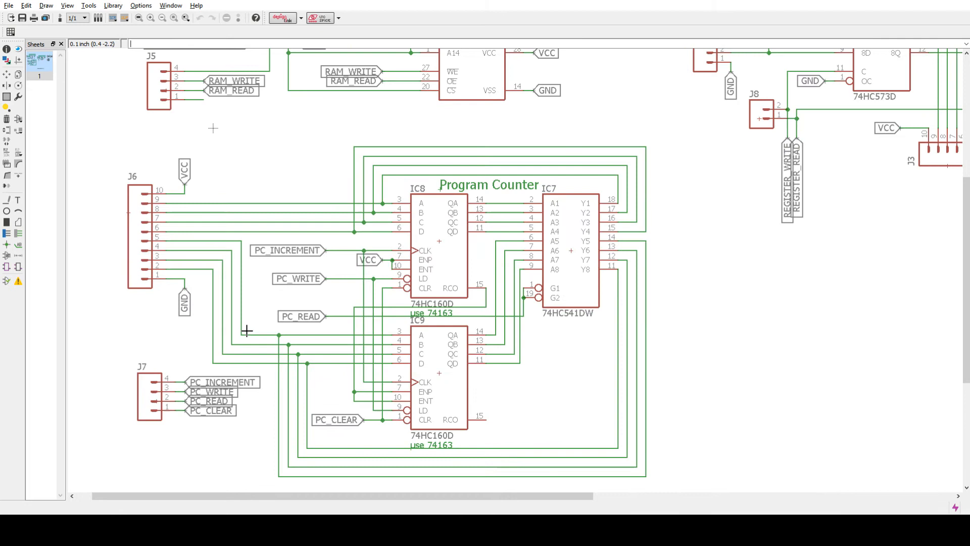
pyautogui.moveTo(441, 271)
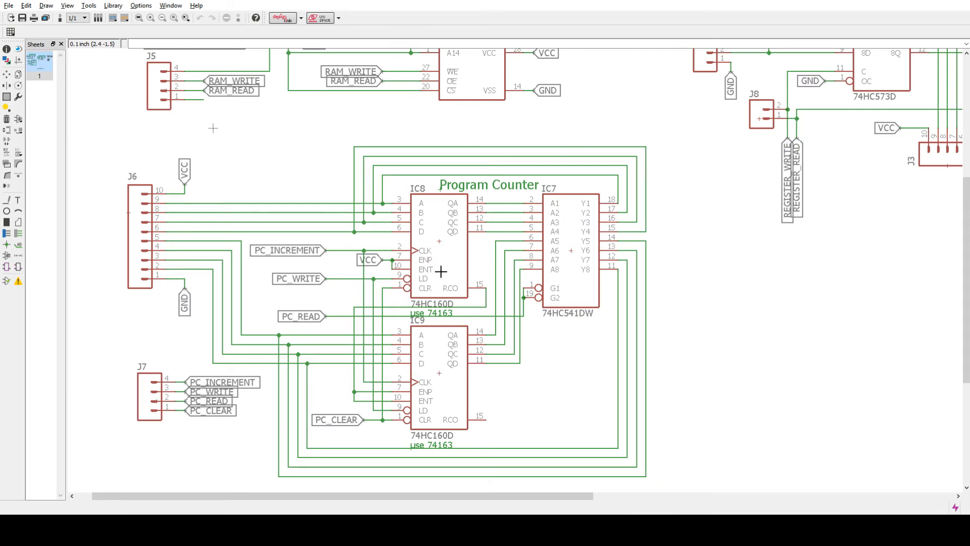
pyautogui.moveTo(455, 266)
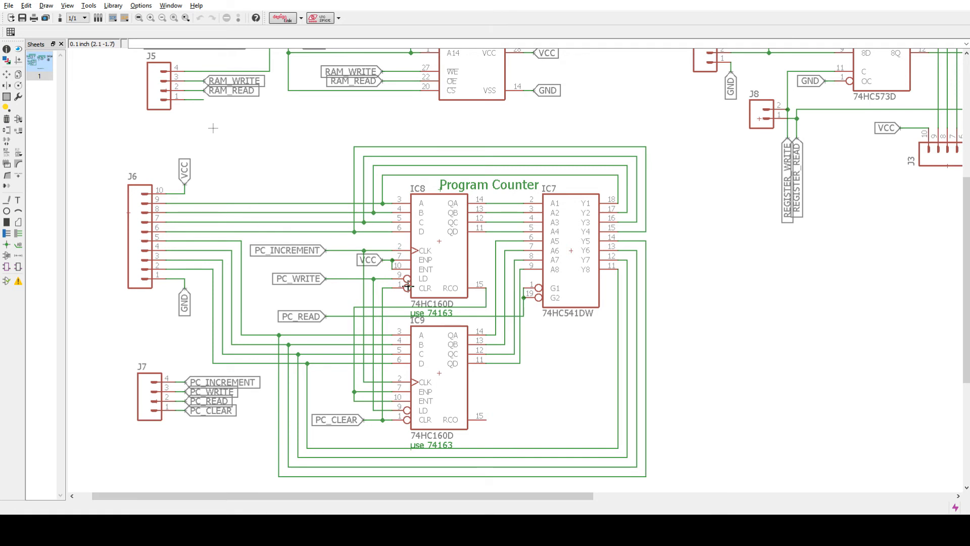
pyautogui.moveTo(450, 415)
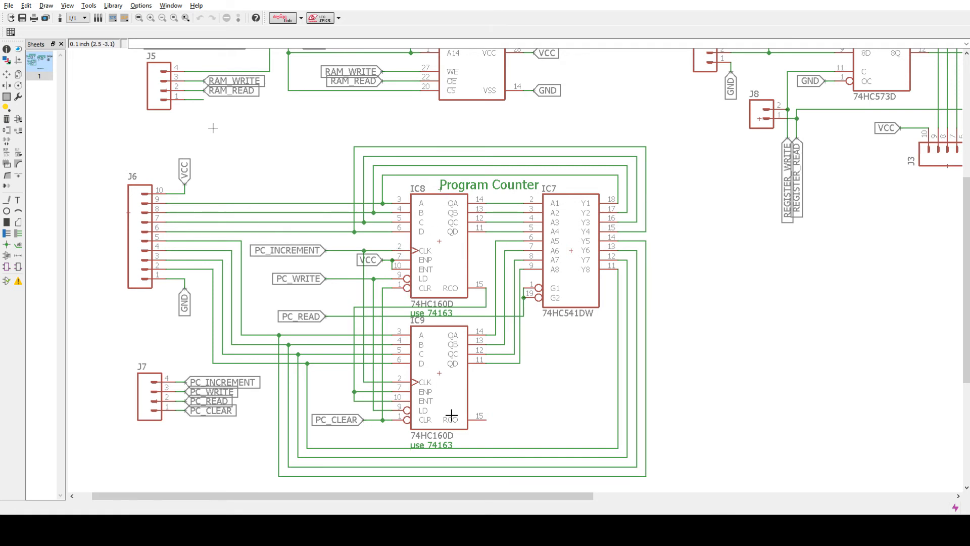
pyautogui.moveTo(425, 258)
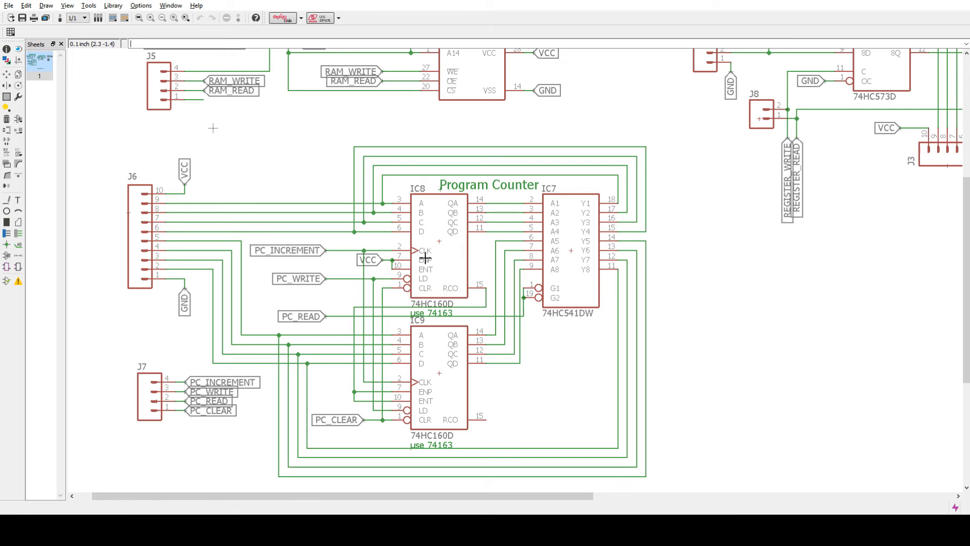
pyautogui.moveTo(433, 276)
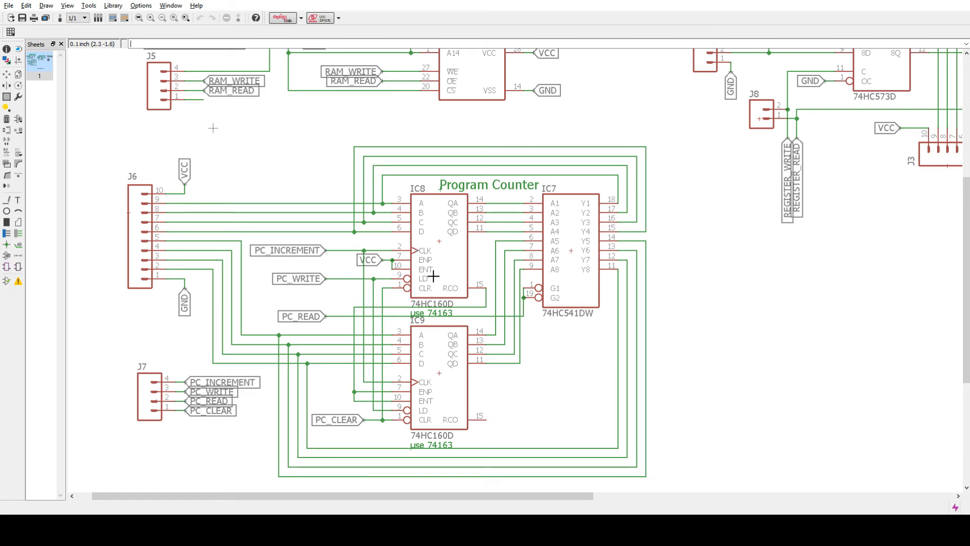
pyautogui.moveTo(291, 283)
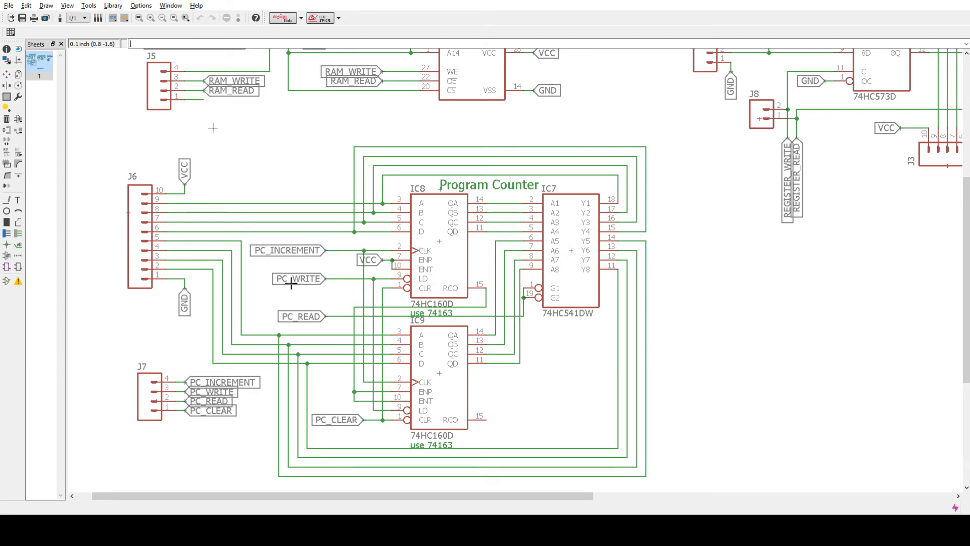
pyautogui.moveTo(316, 279)
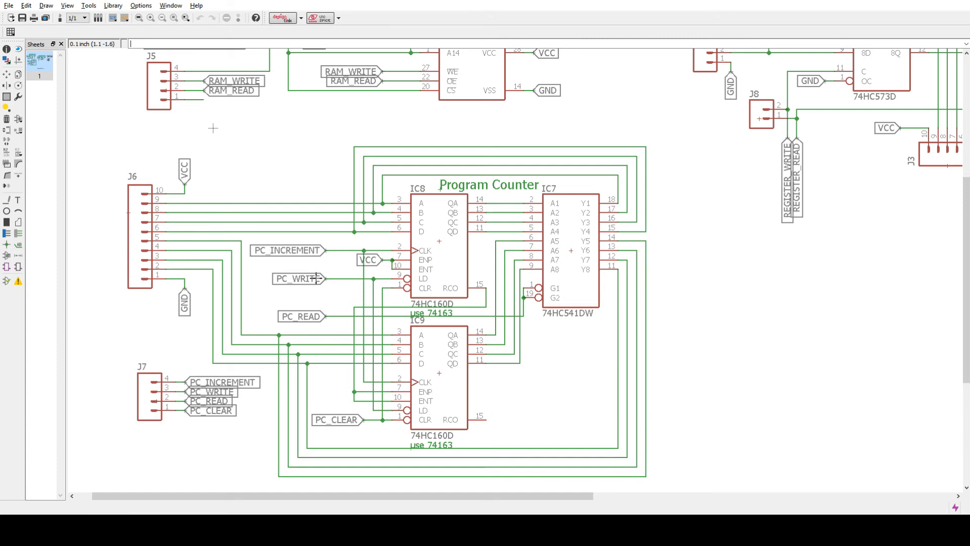
pyautogui.moveTo(443, 333)
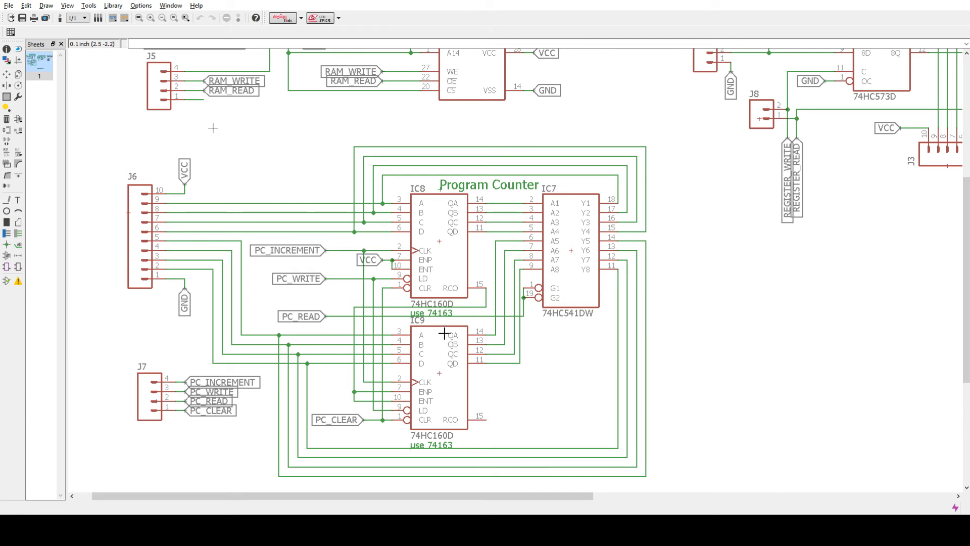
pyautogui.moveTo(278, 243)
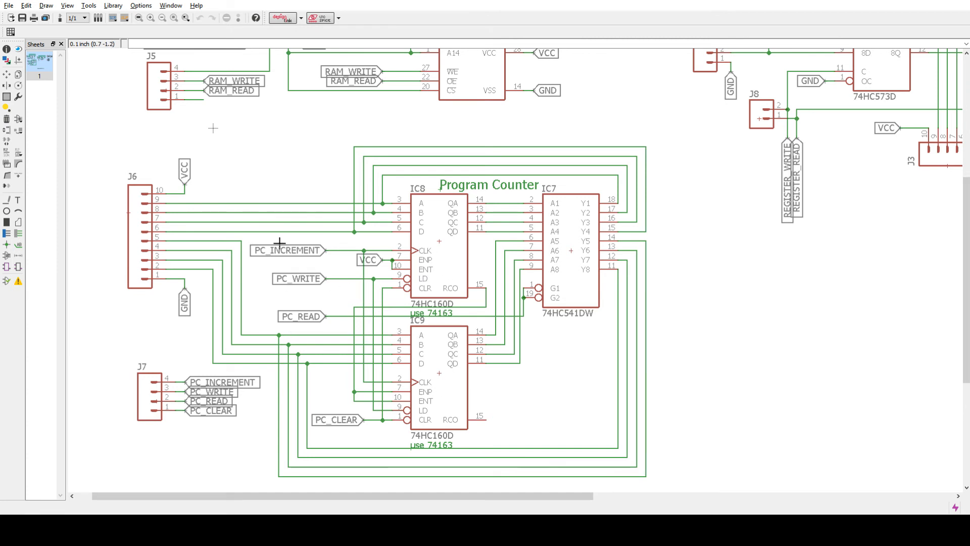
pyautogui.moveTo(310, 259)
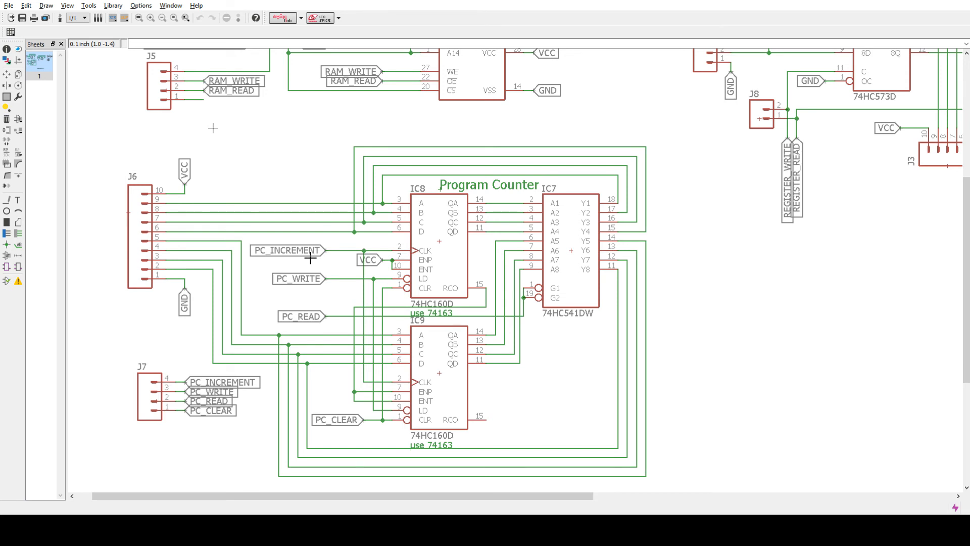
pyautogui.moveTo(455, 317)
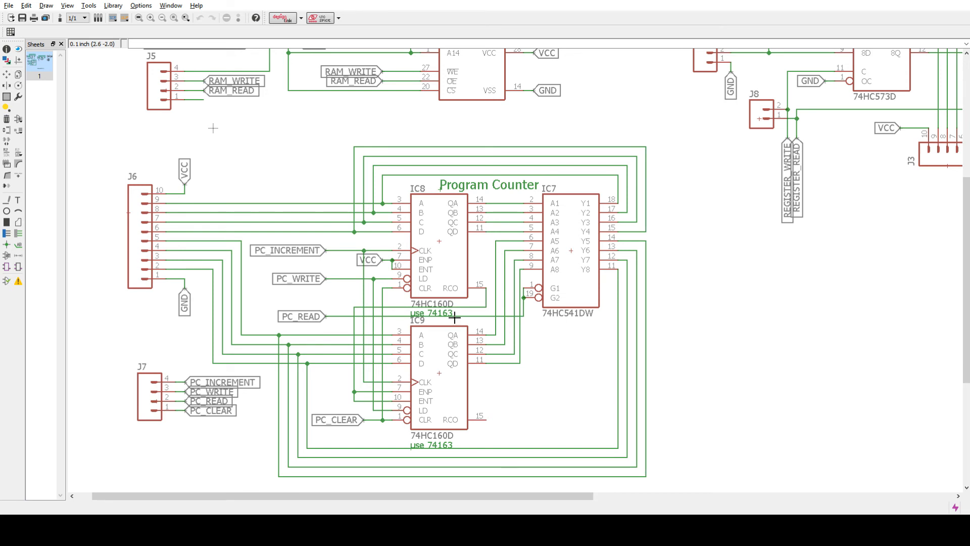
pyautogui.moveTo(385, 343)
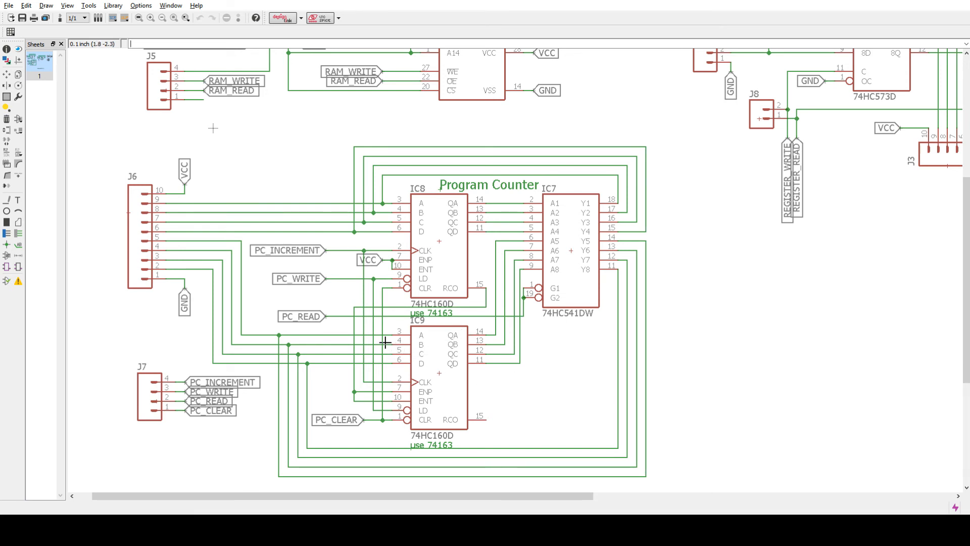
pyautogui.moveTo(603, 293)
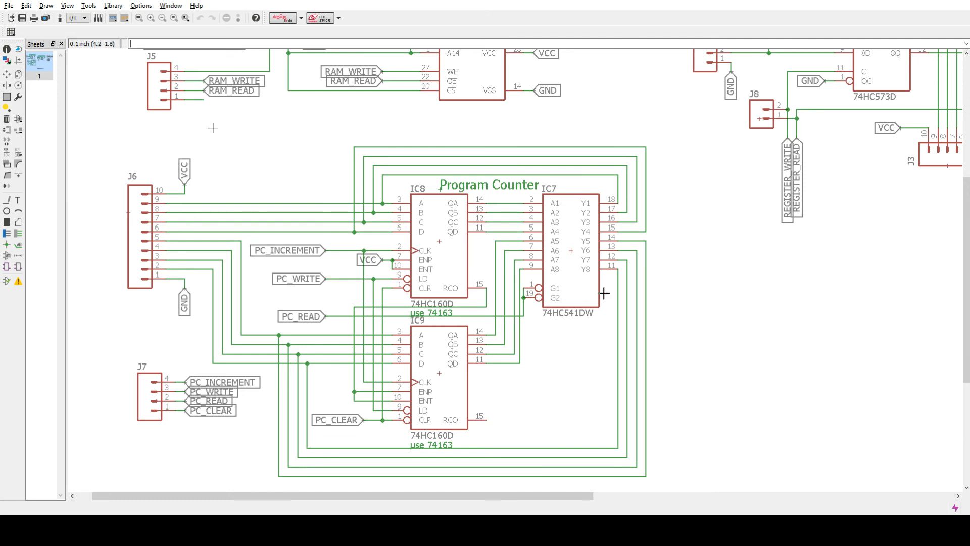
pyautogui.moveTo(585, 324)
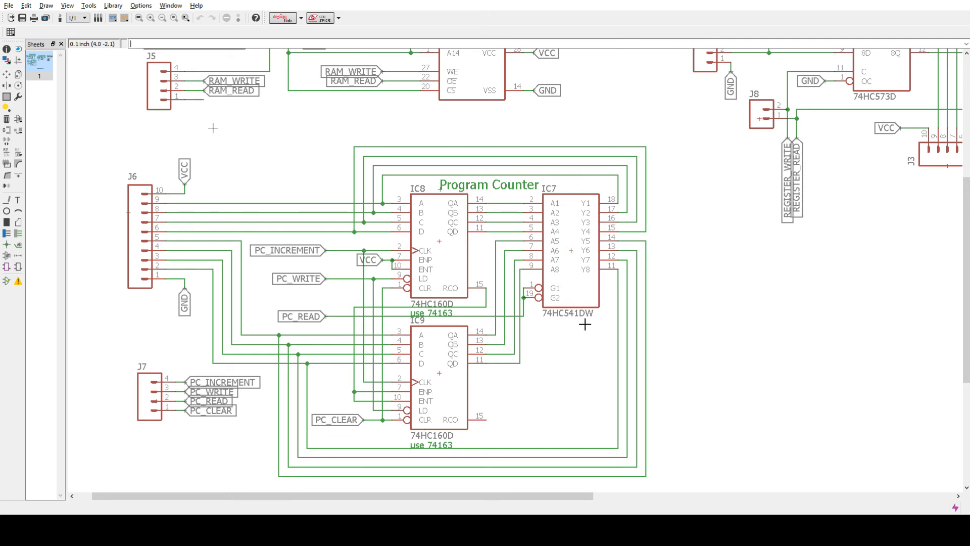
pyautogui.moveTo(338, 358)
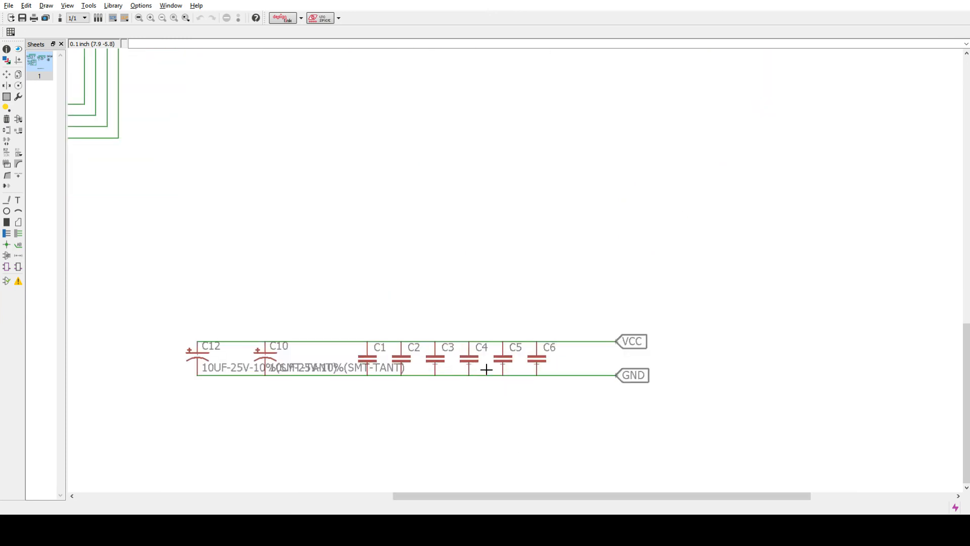
pyautogui.moveTo(278, 362)
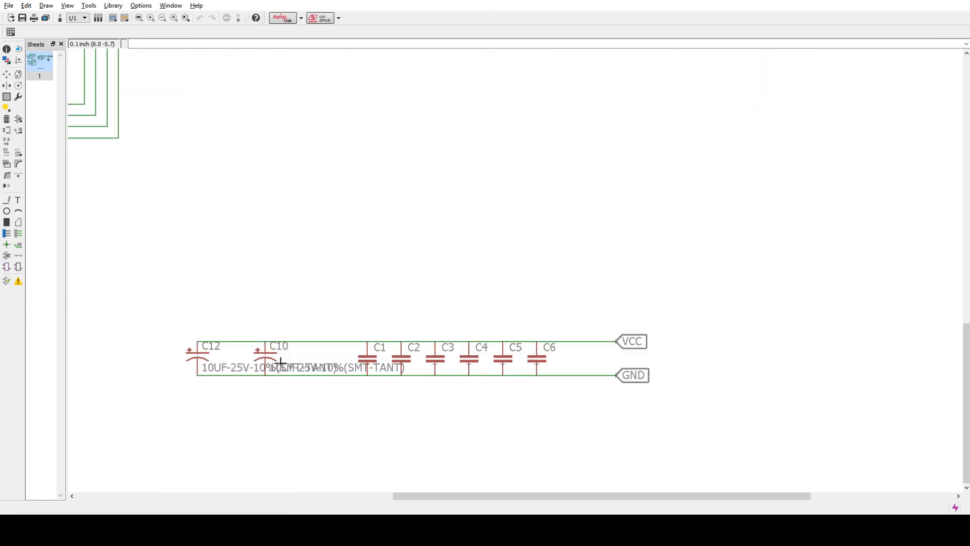
pyautogui.moveTo(507, 367)
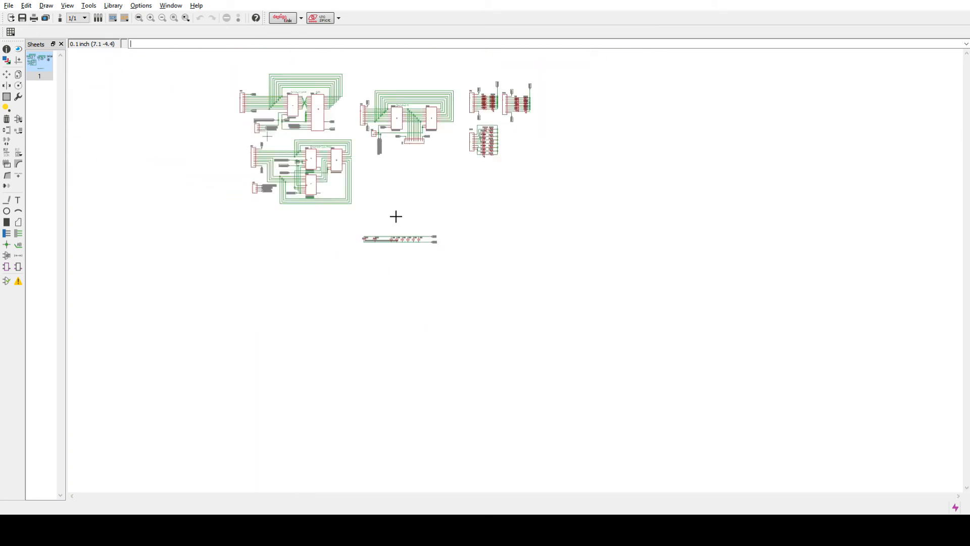
pyautogui.click(139, 17)
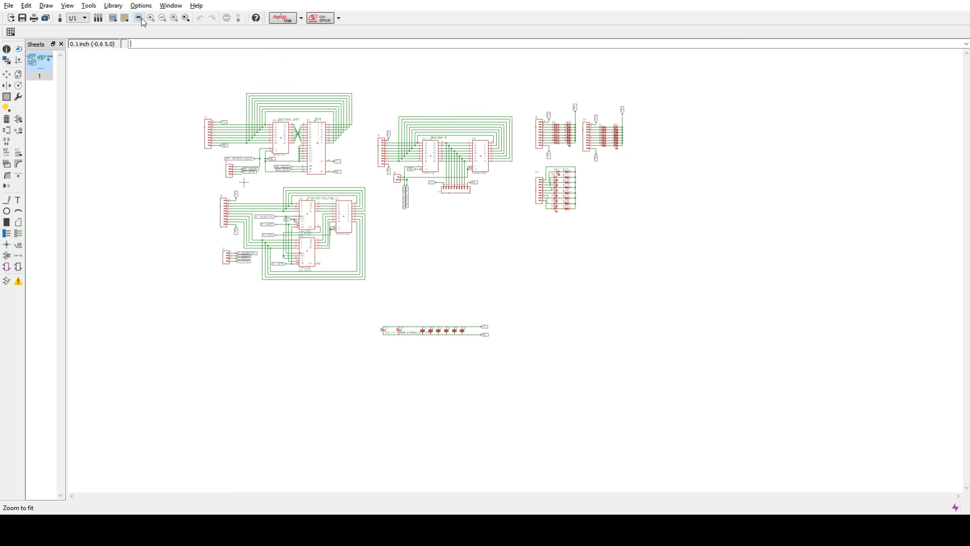
pyautogui.click(138, 17)
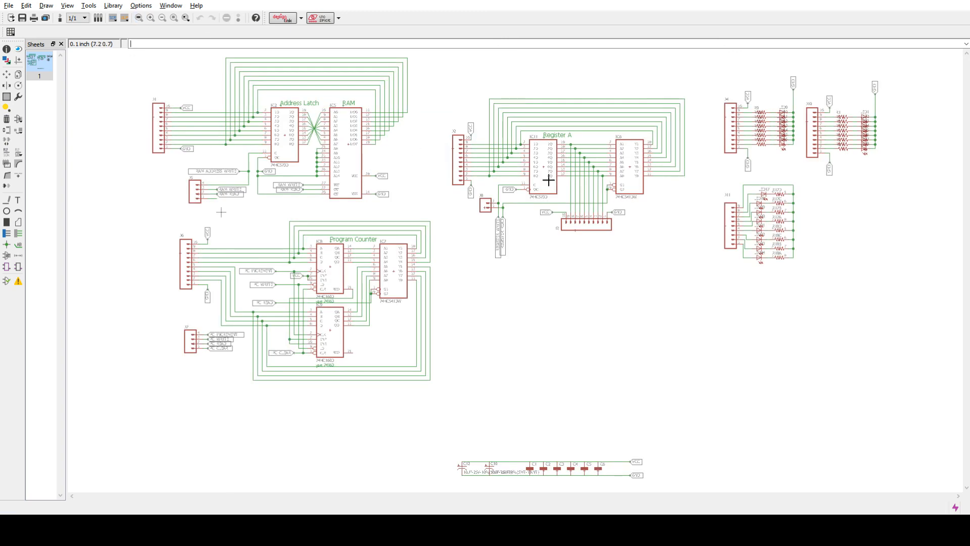